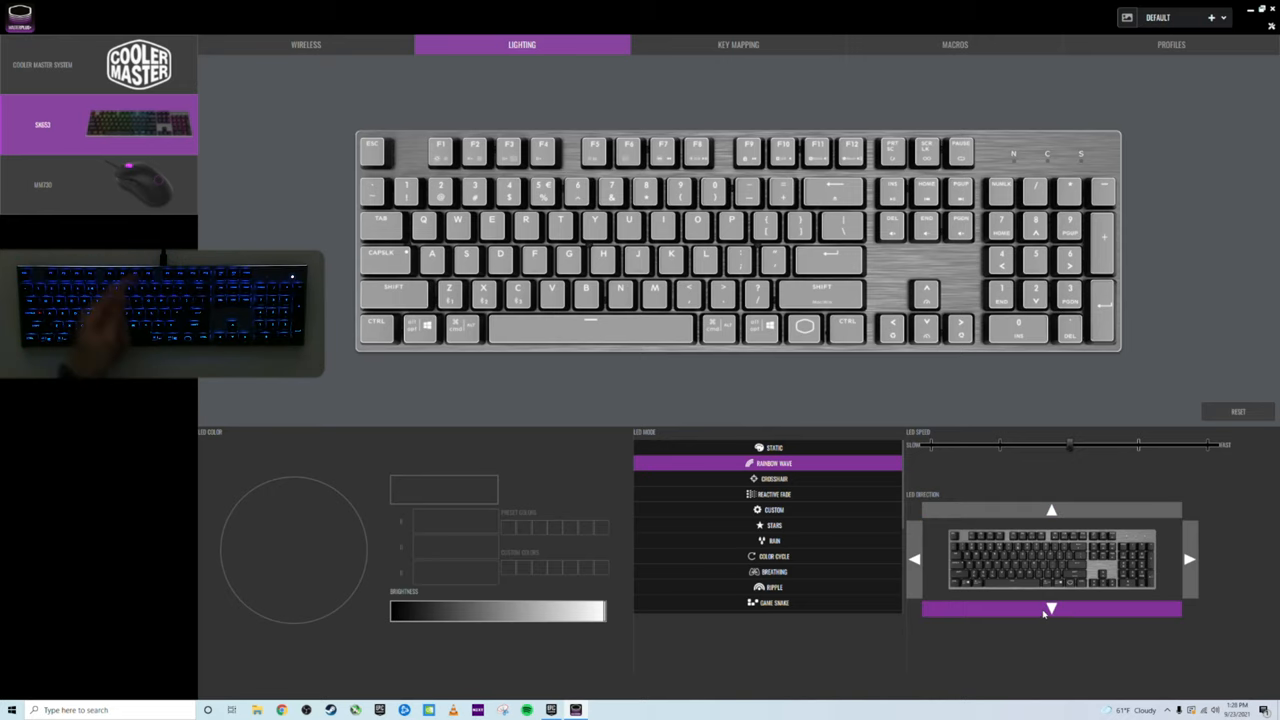
# Set the Rainbow Wave LED direction to travel toward the left.
pyautogui.click(912, 560)
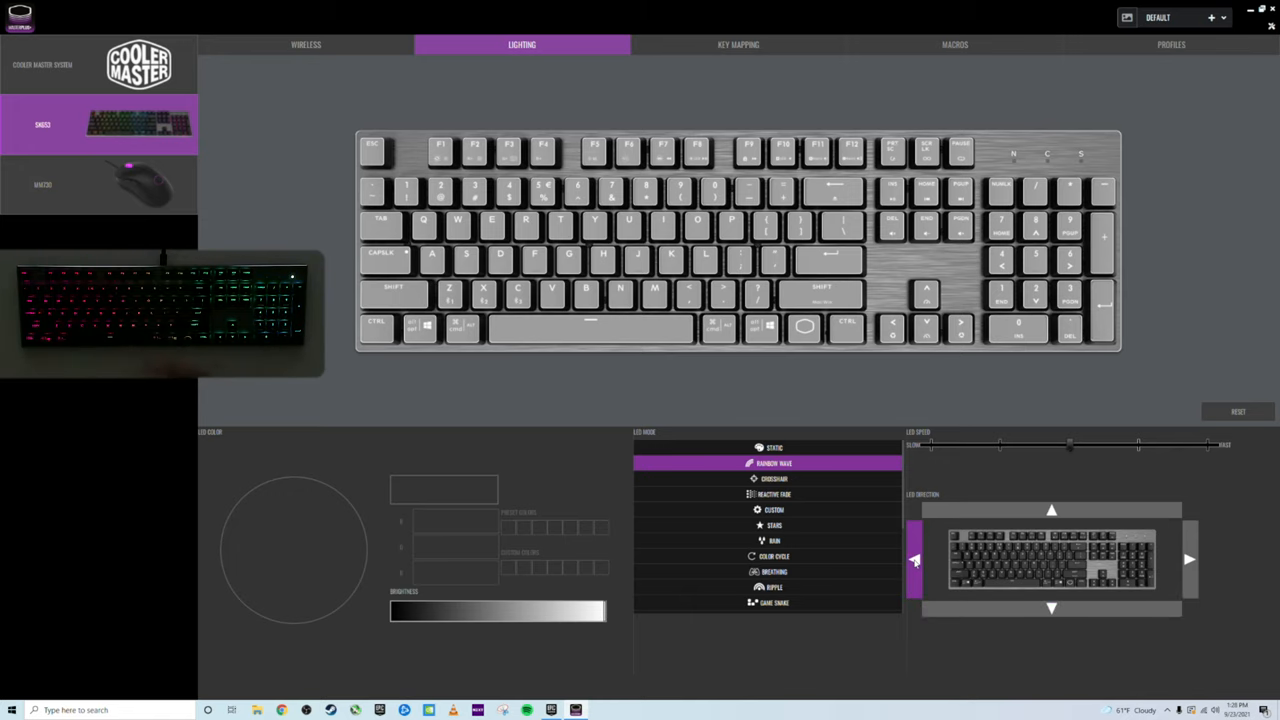
pyautogui.click(1188, 560)
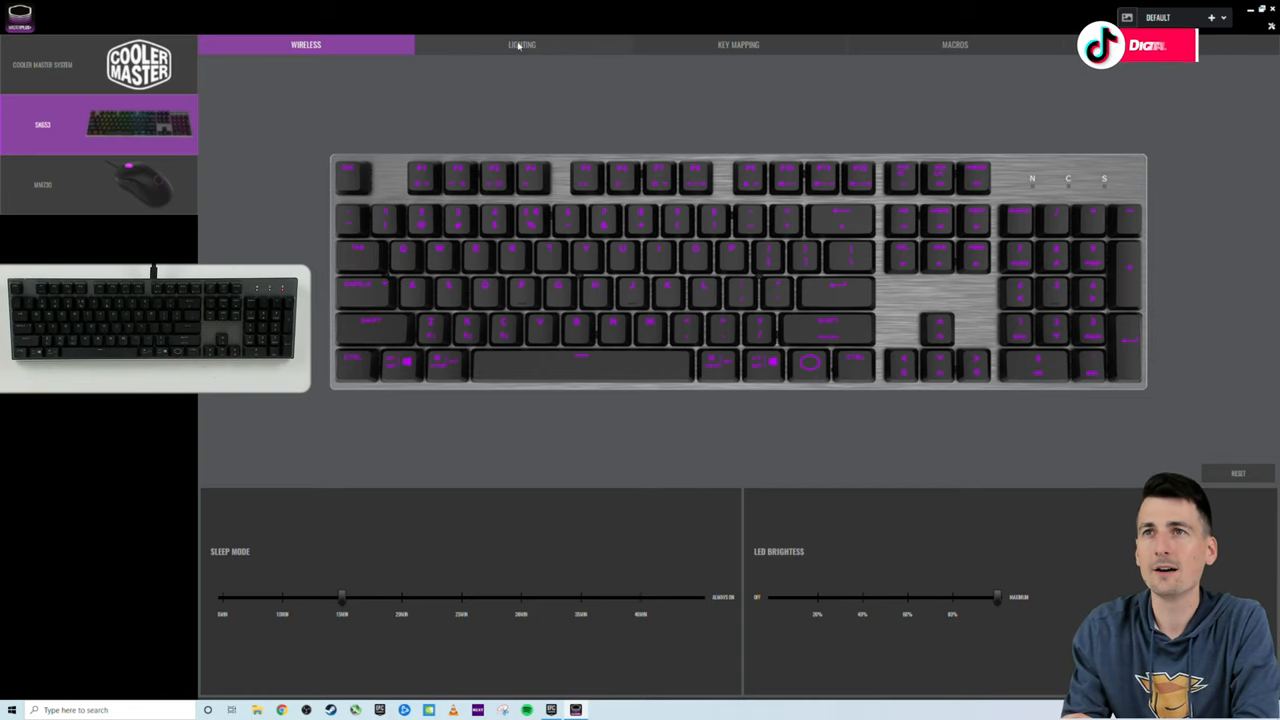
# Recolour the Ripple effect's foreground from cyan to a near-white shade.
pyautogui.click(520, 44)
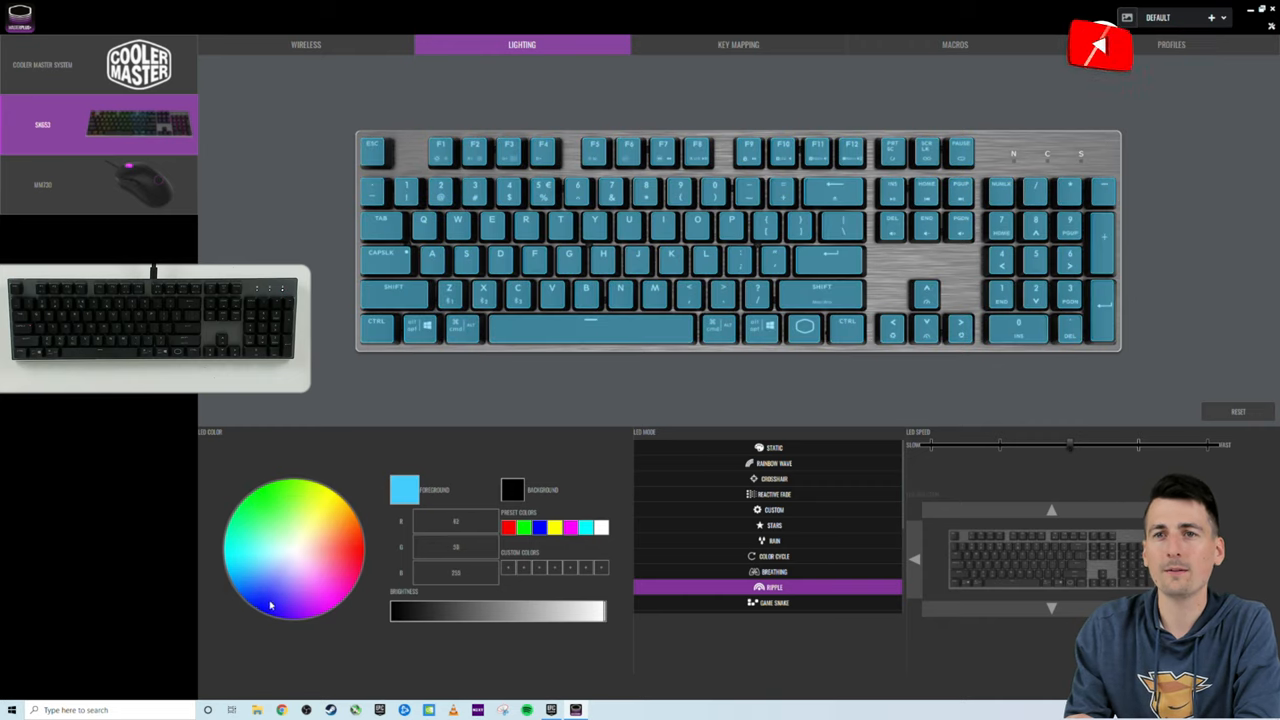
pyautogui.click(324, 520)
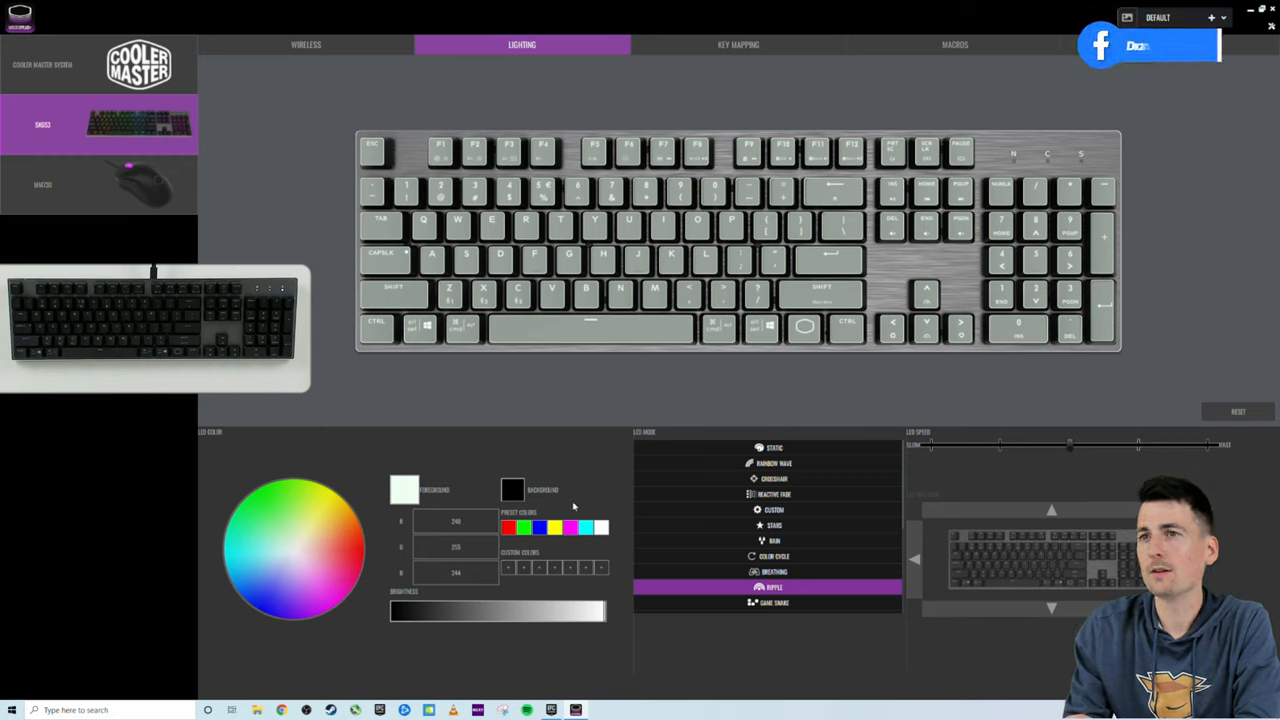
# Cycle through Static, Rainbow Wave, Custom, Rain, Ripple, Reactive Fade and Rainbow Wave, ending on static cyan.
pyautogui.click(772, 448)
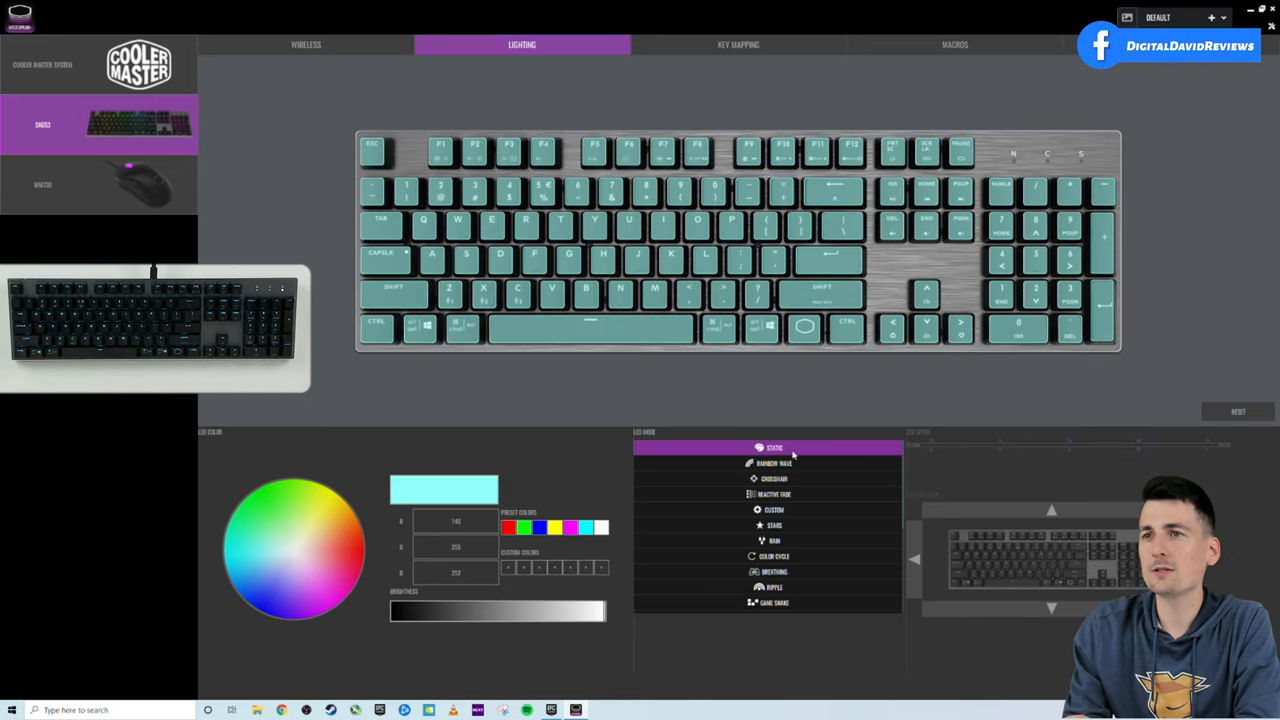
pyautogui.click(772, 462)
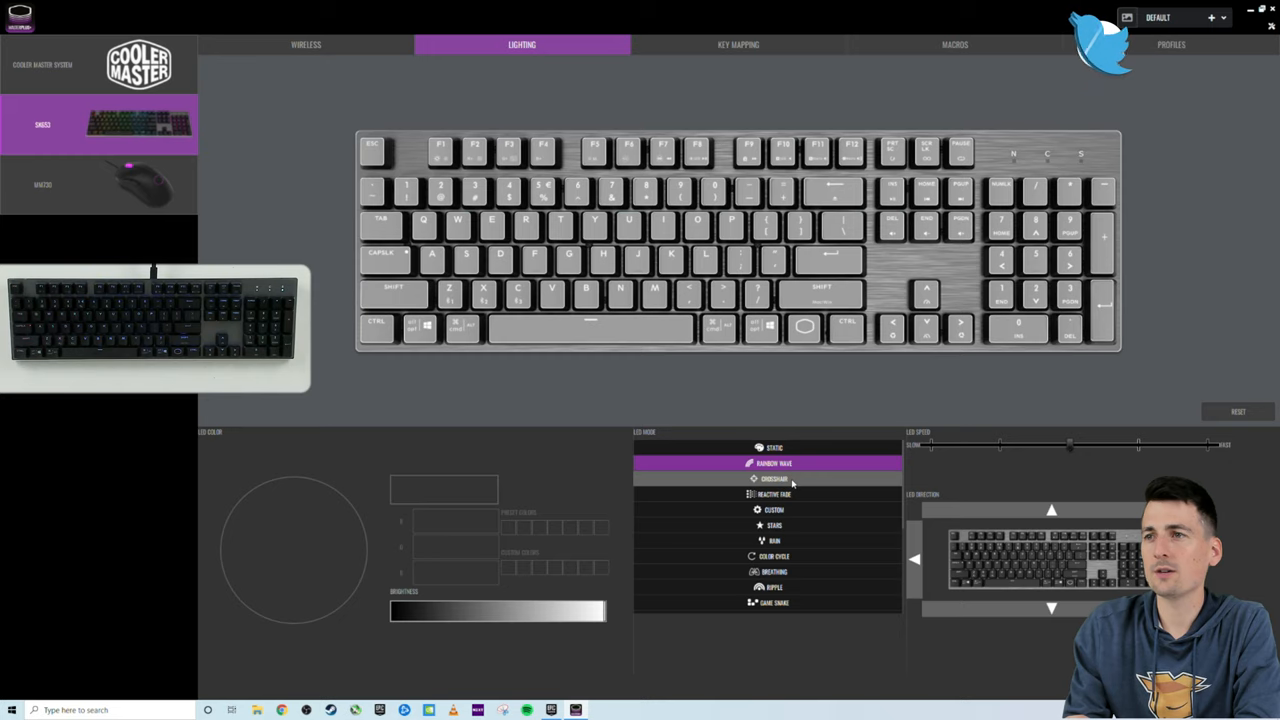
pyautogui.click(768, 494)
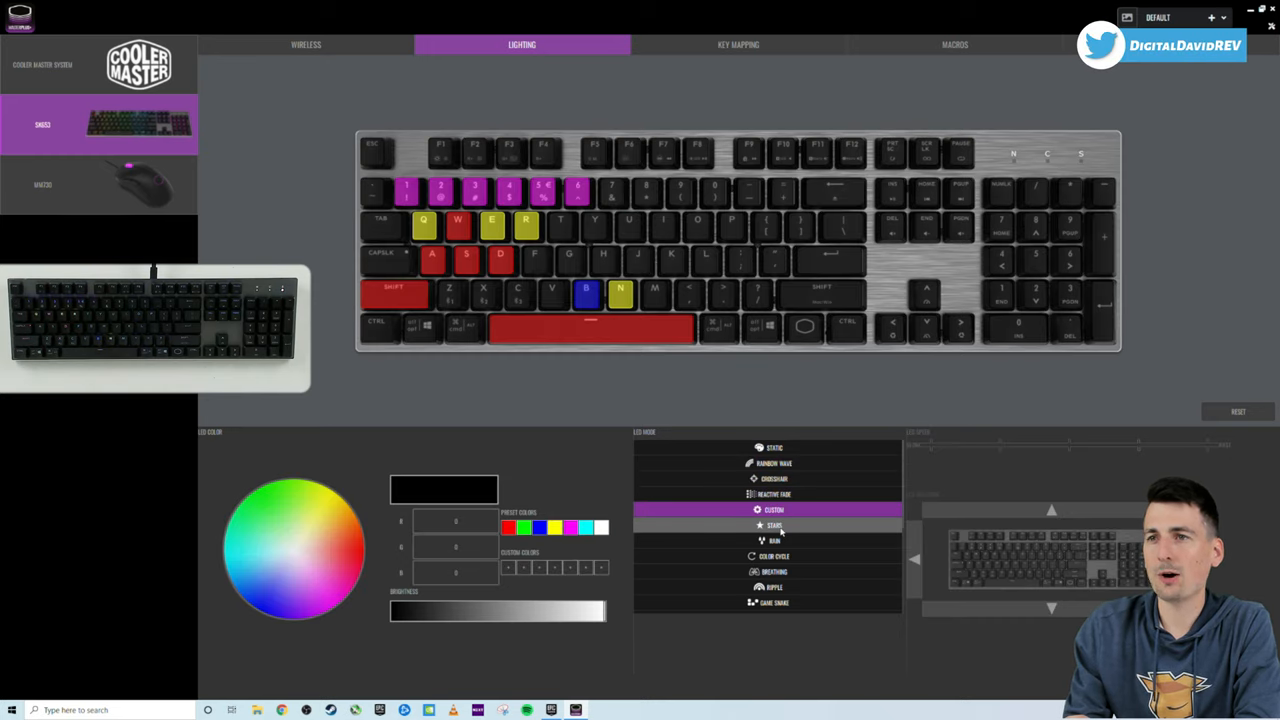
pyautogui.click(772, 540)
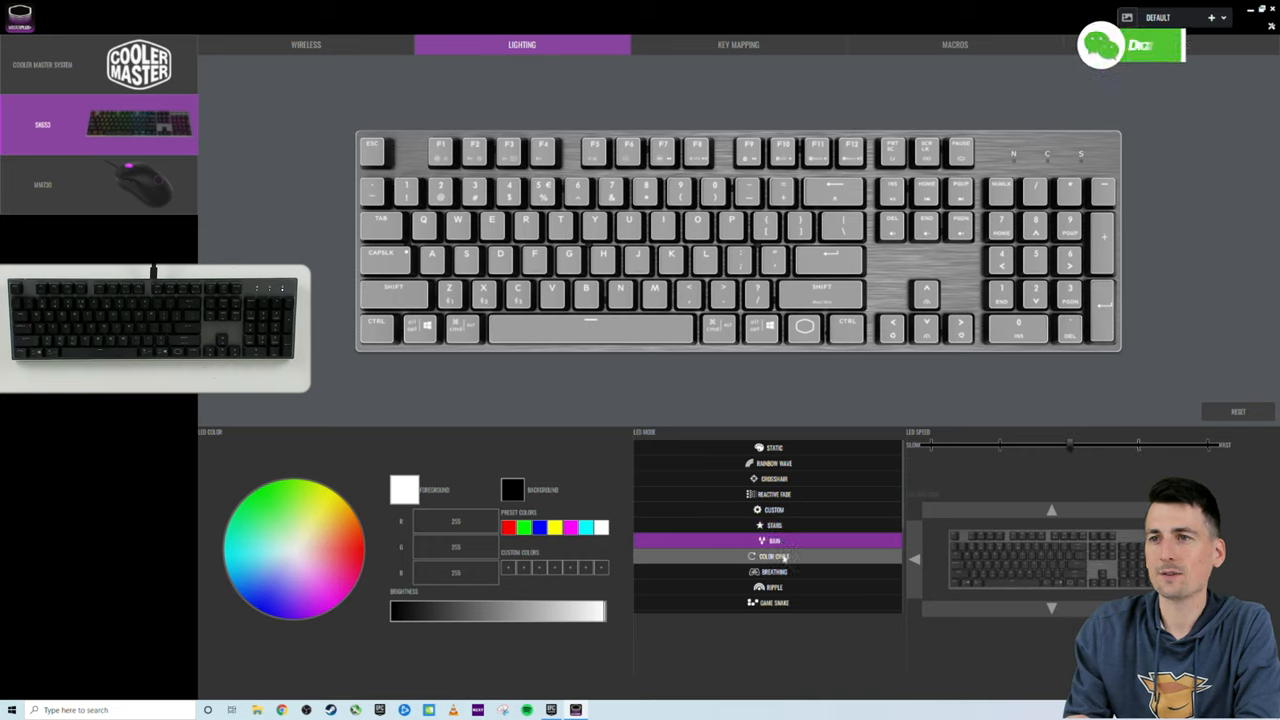
pyautogui.click(772, 588)
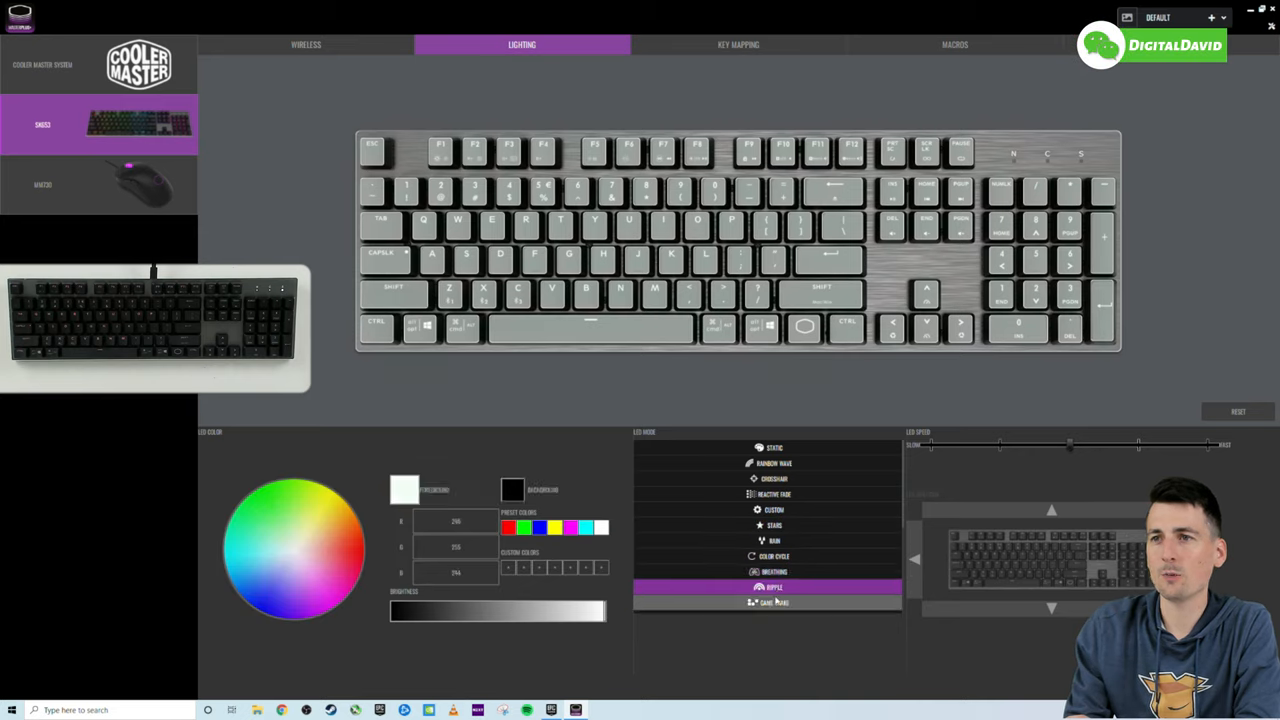
pyautogui.click(772, 478)
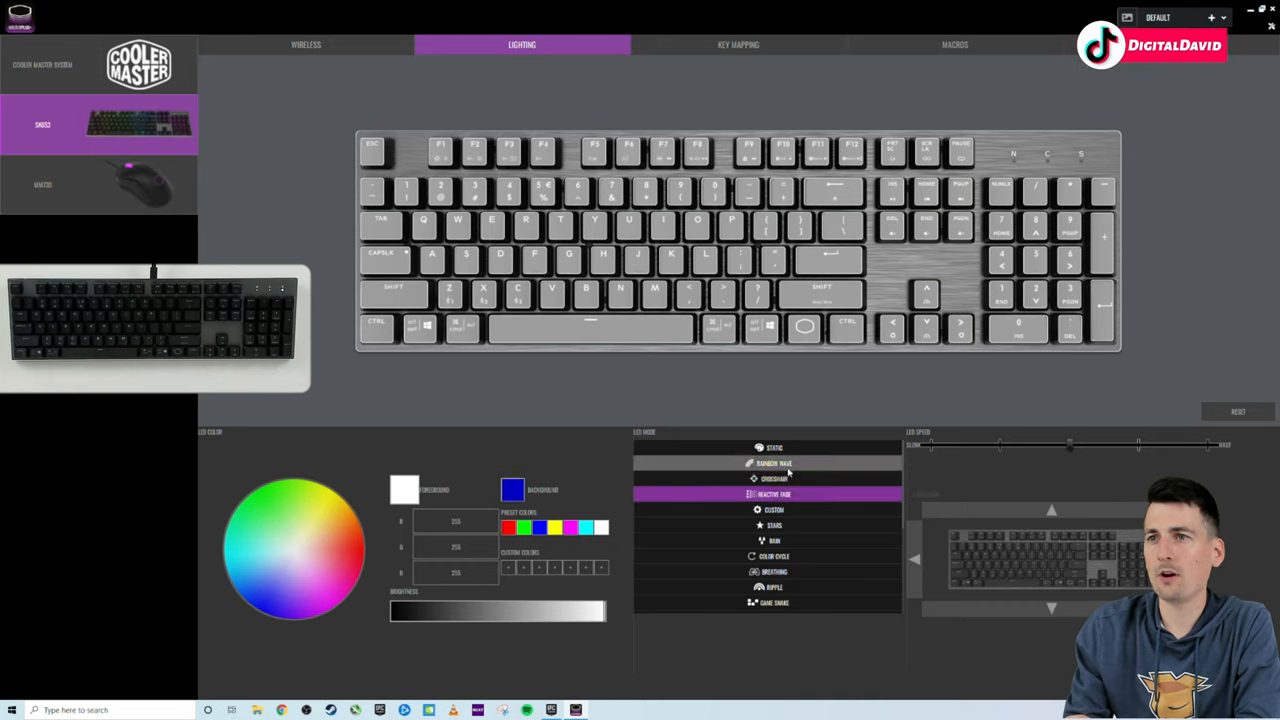
pyautogui.click(772, 464)
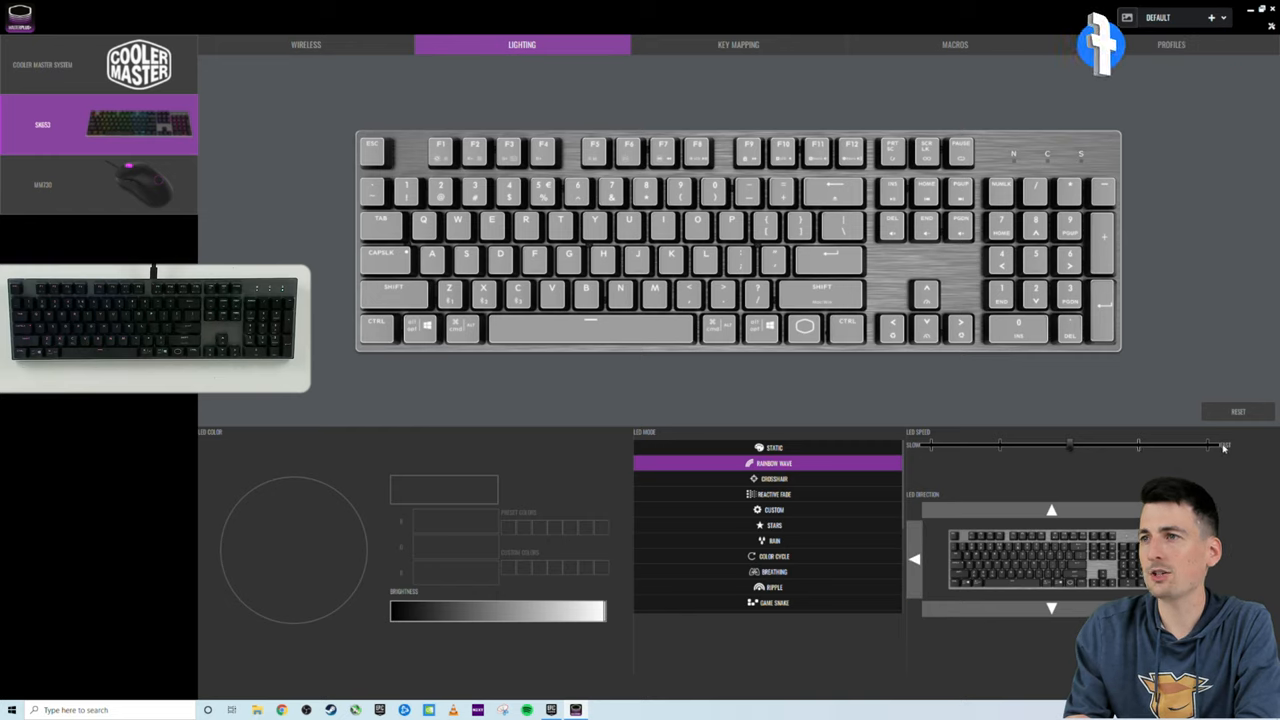
pyautogui.click(772, 448)
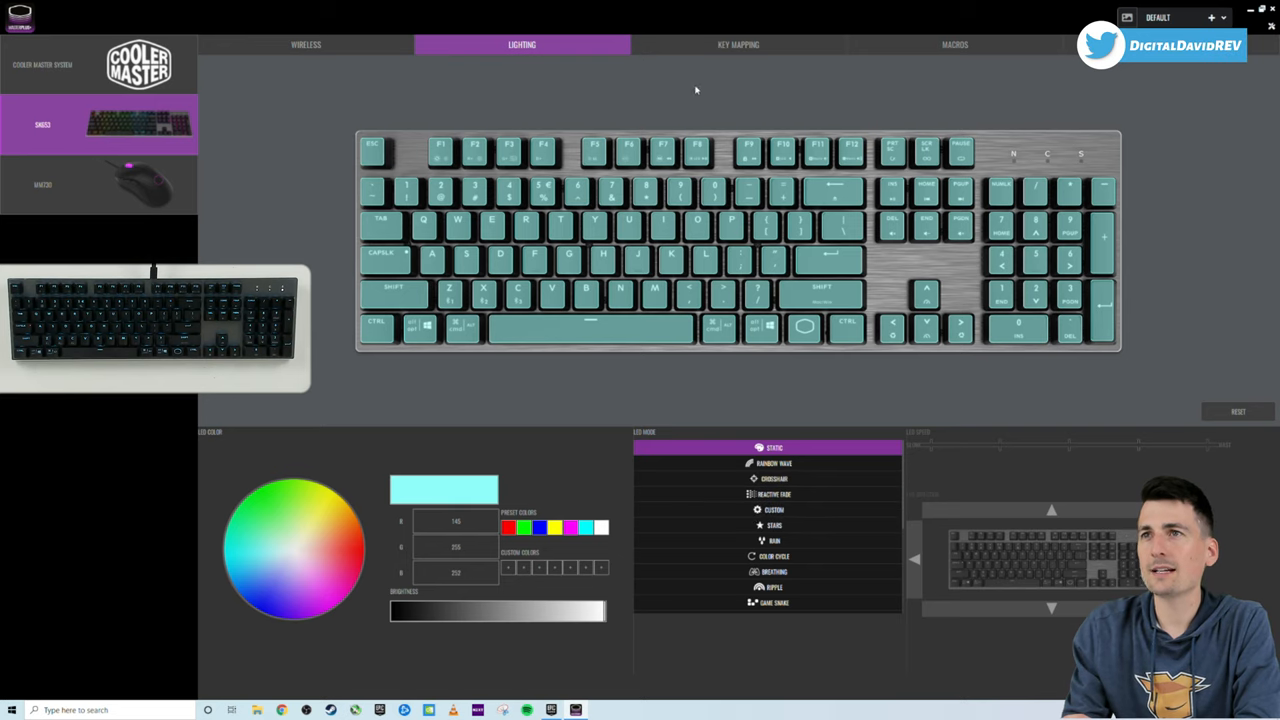
# Review the Key Mapping layout, then move to the Macros editor page.
pyautogui.click(738, 44)
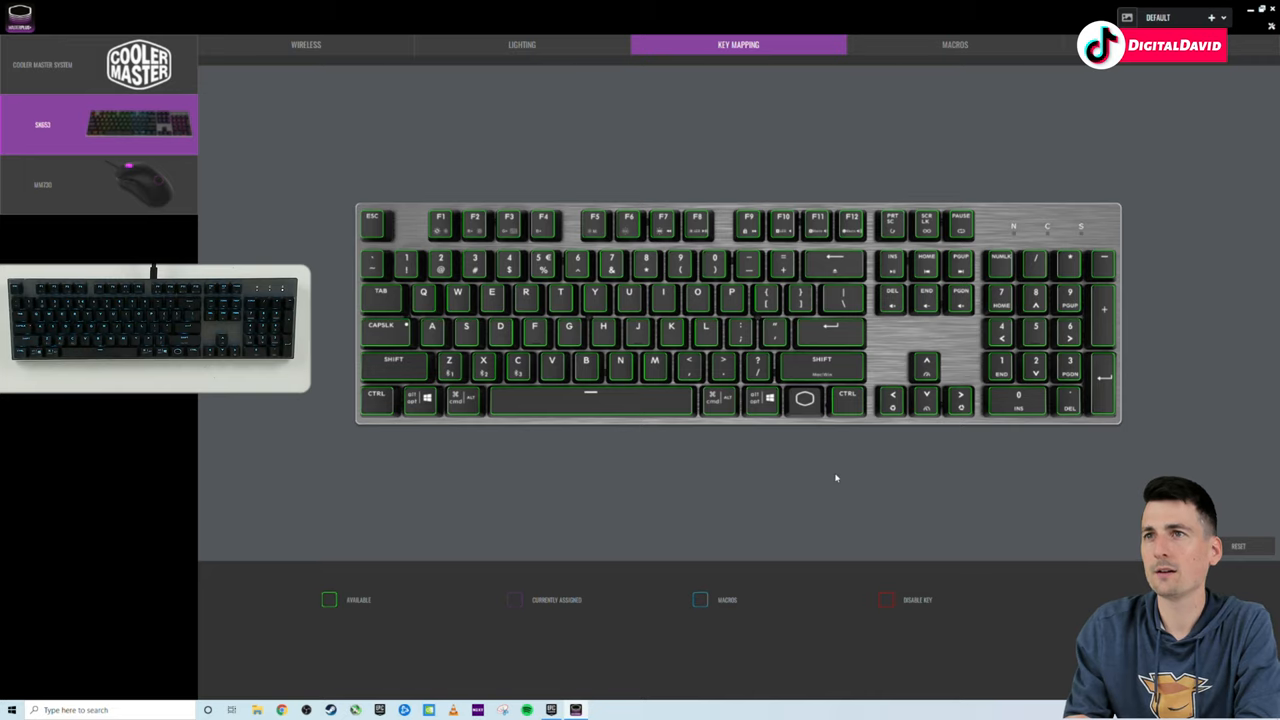
pyautogui.click(954, 44)
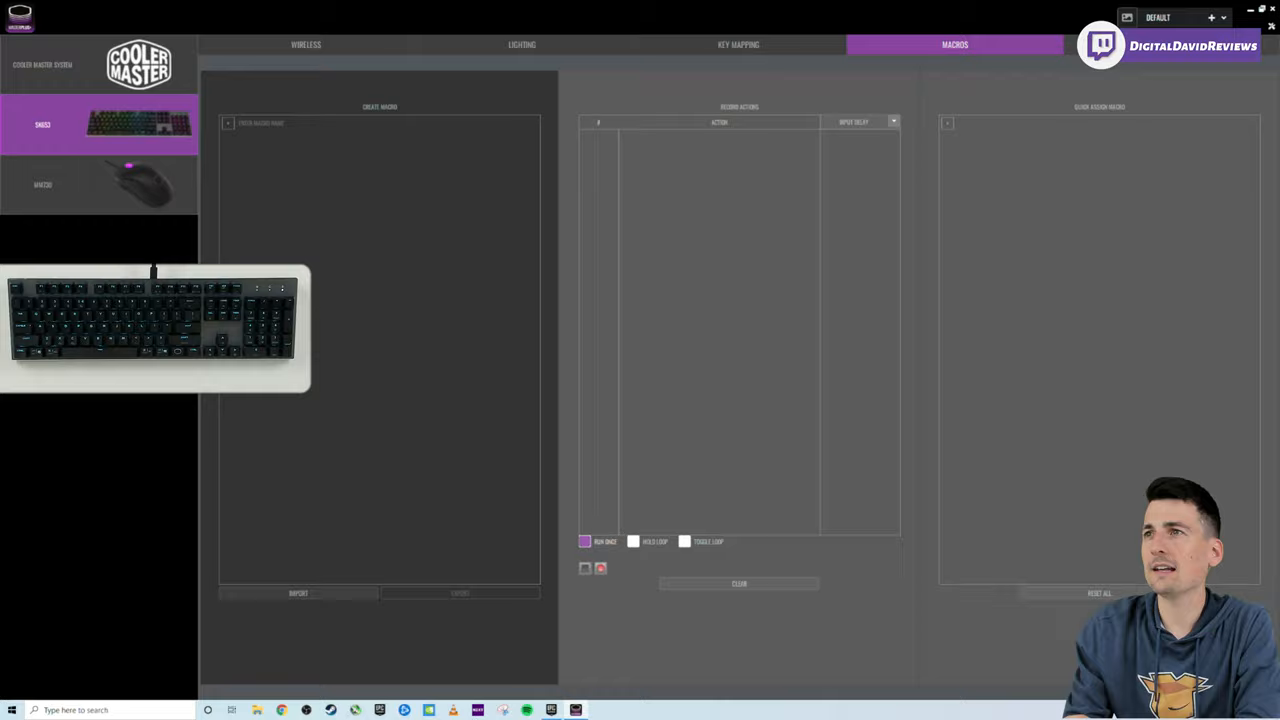
# Browse the Profiles, Key Mapping and Wireless pages, then return to the static cyan Lighting page.
pyautogui.click(1170, 44)
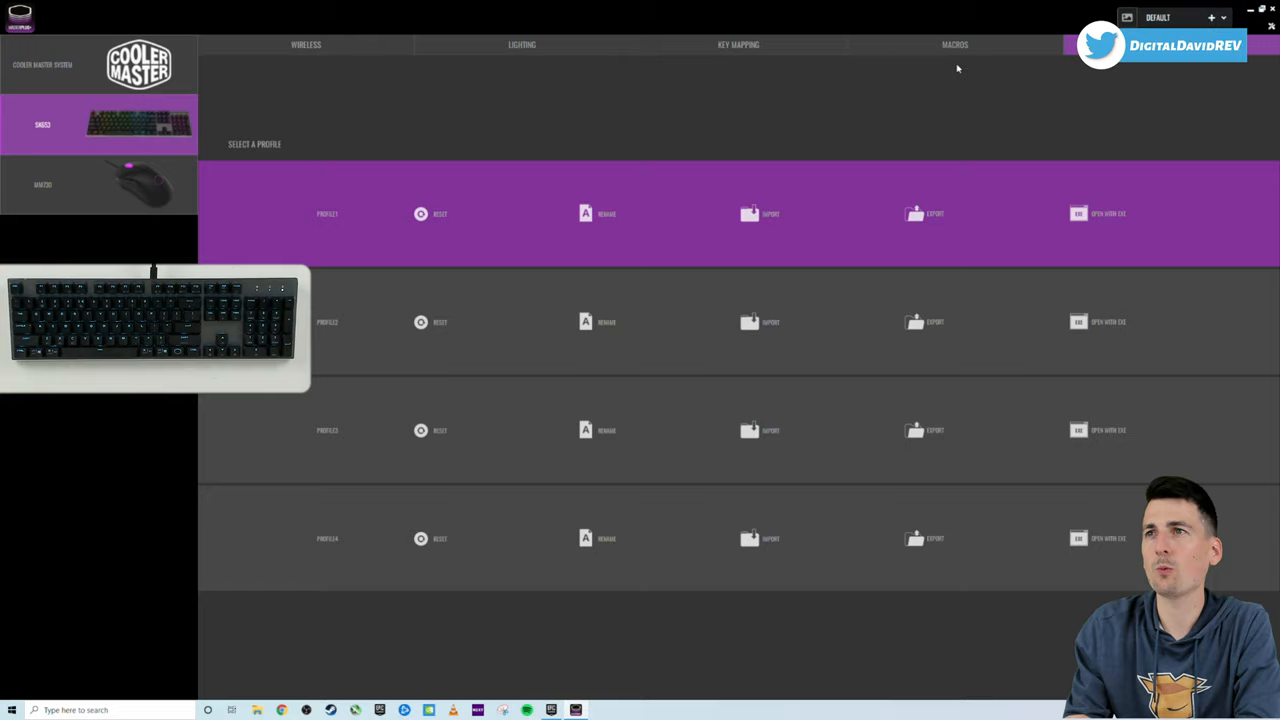
pyautogui.click(738, 44)
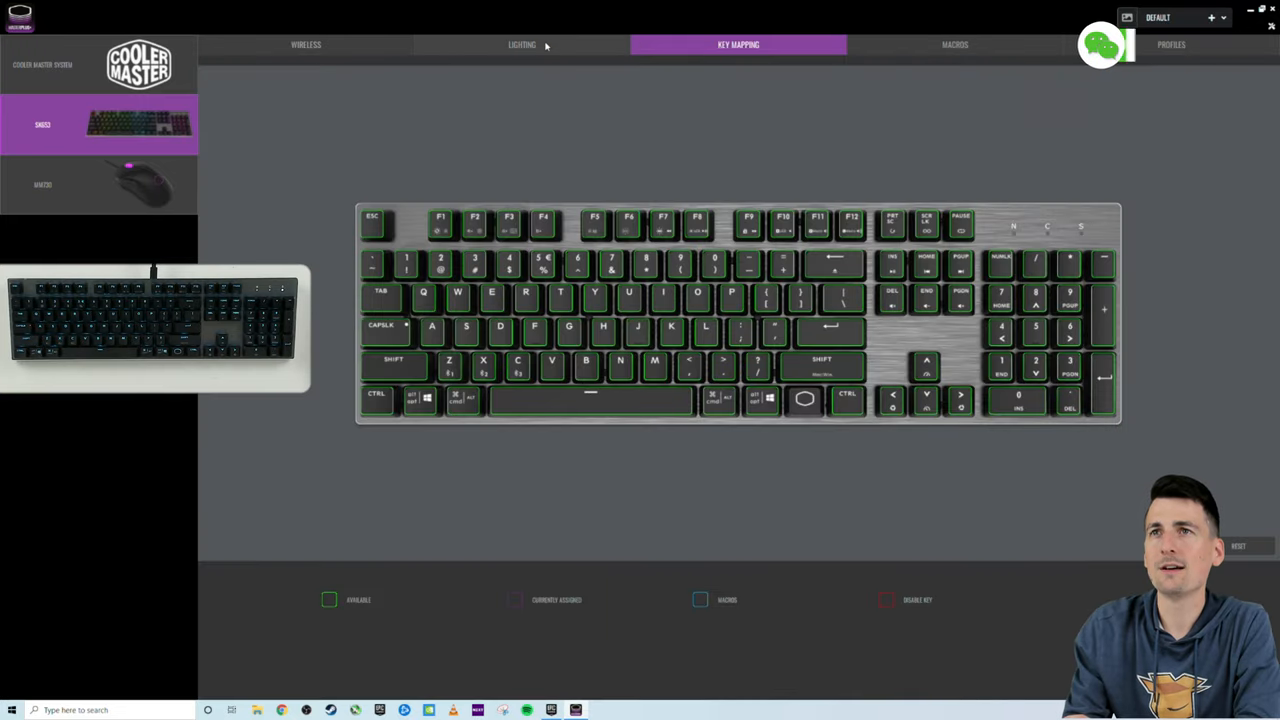
pyautogui.click(304, 44)
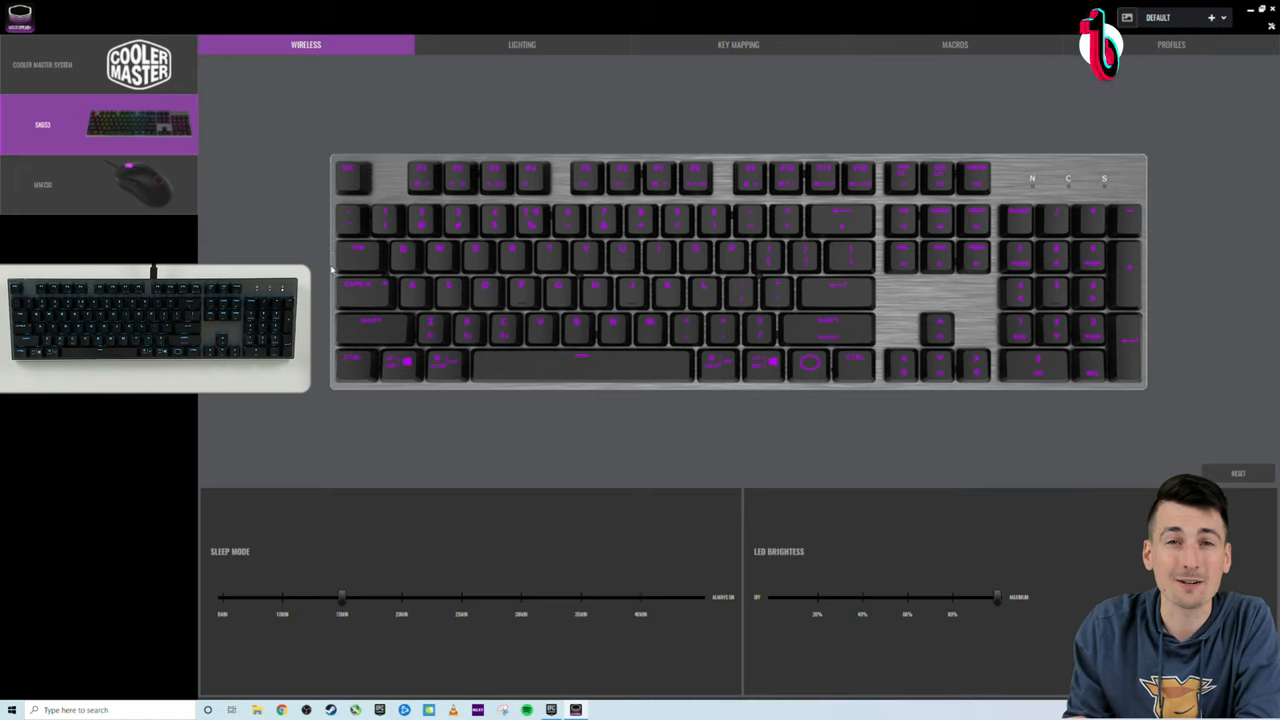
pyautogui.click(520, 44)
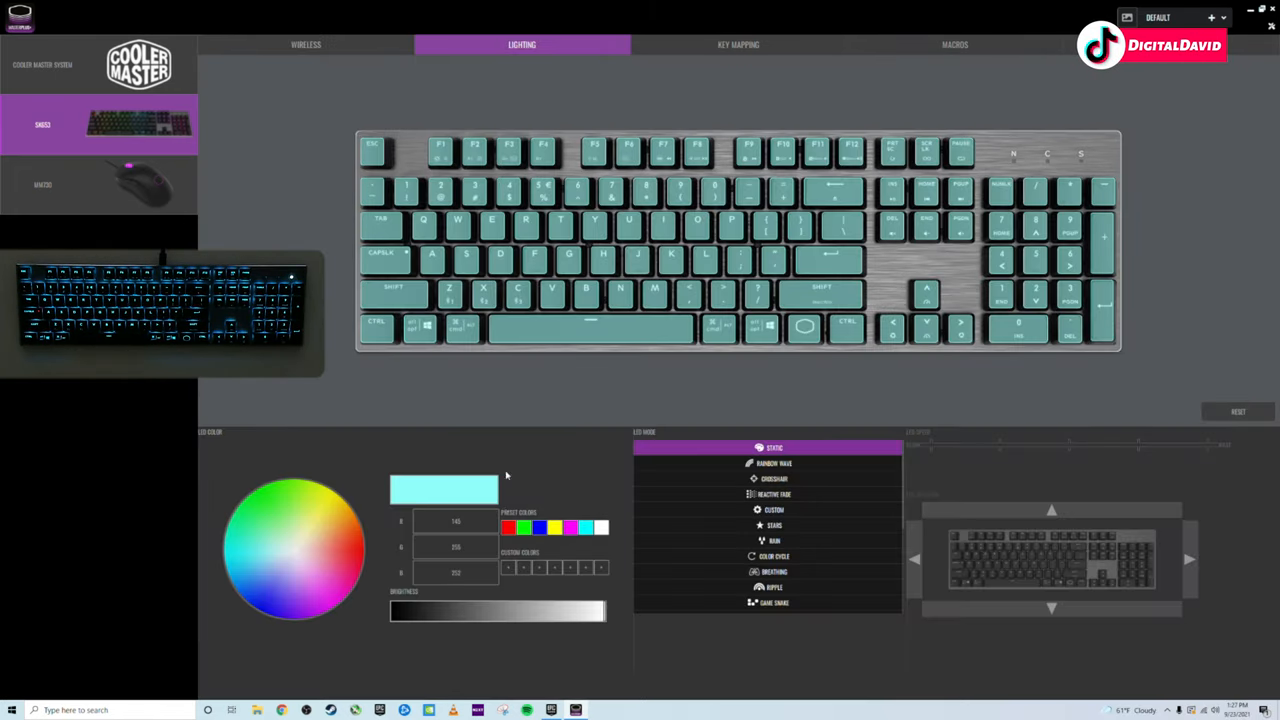
# Cycle the static backlight through red, green, blue, yellow and magenta presets, finishing on white.
pyautogui.click(508, 528)
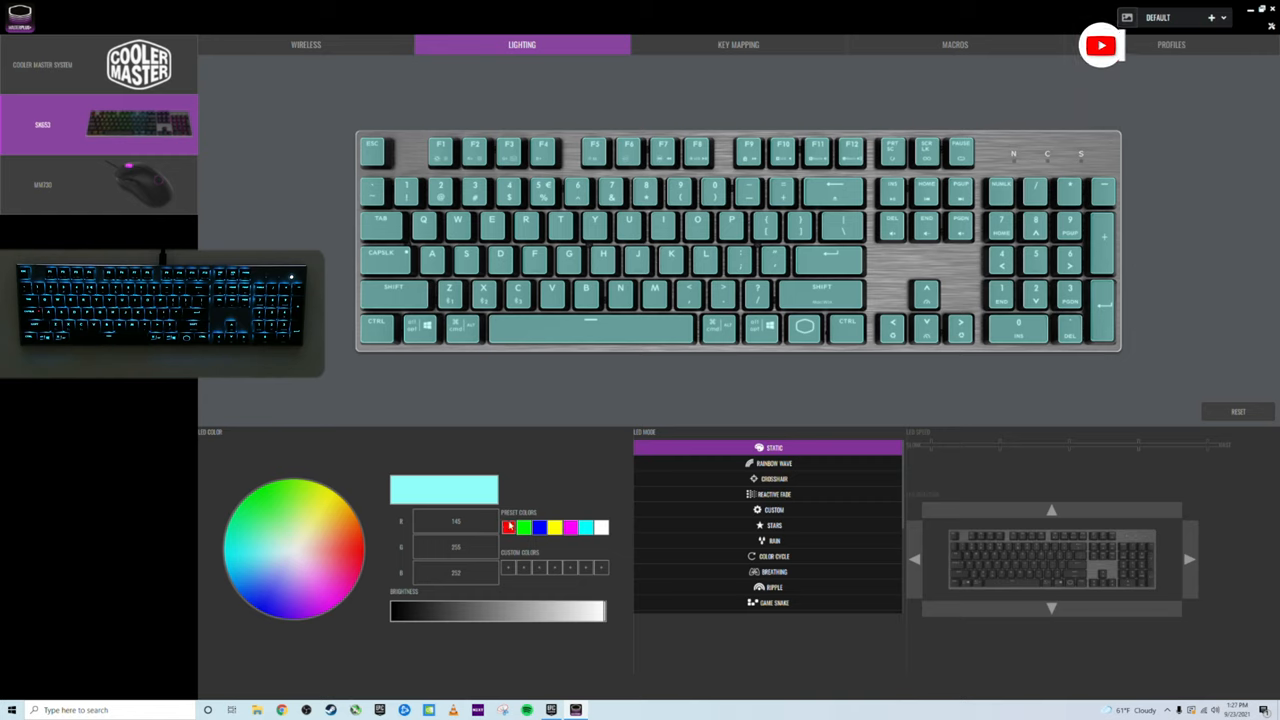
pyautogui.click(508, 528)
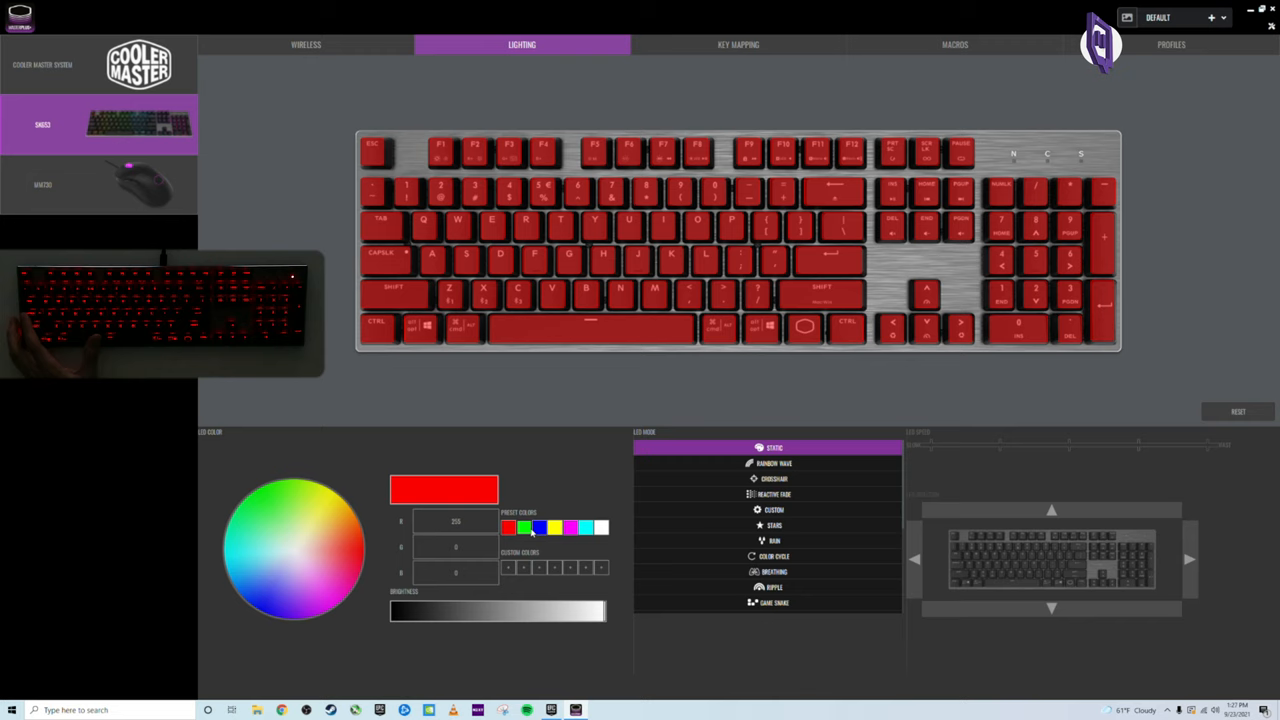
pyautogui.click(524, 528)
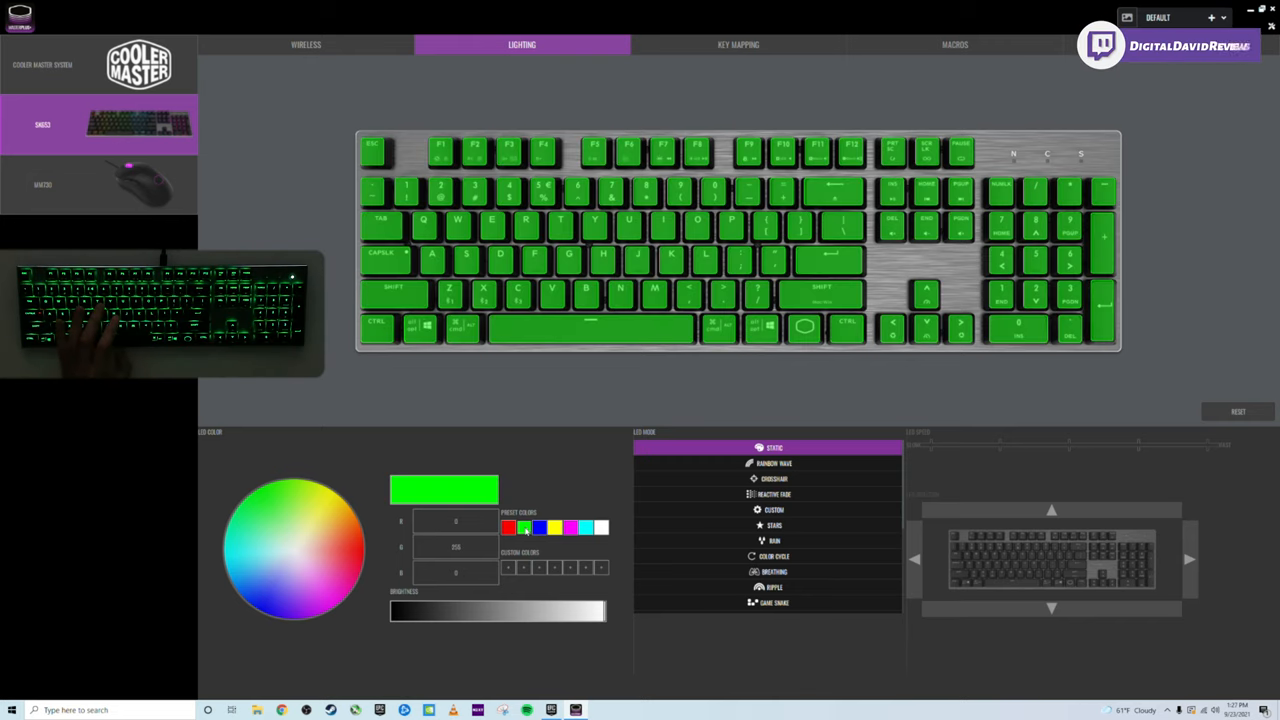
pyautogui.click(540, 528)
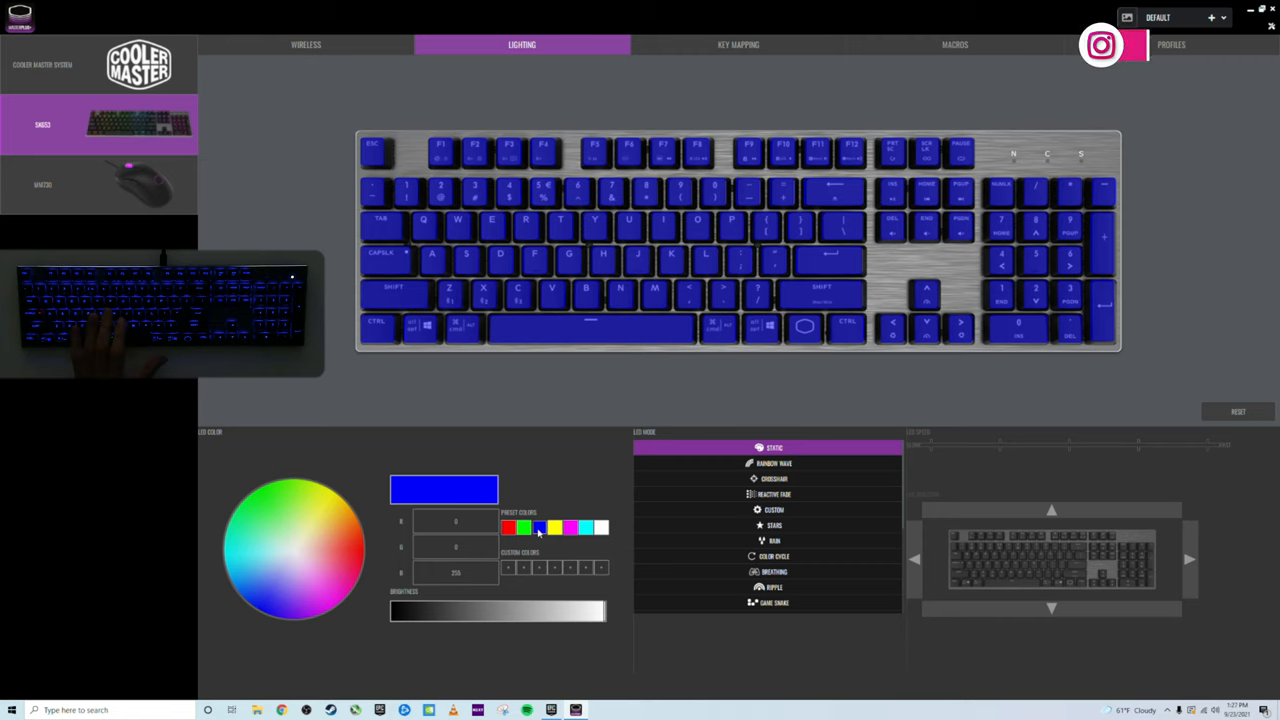
pyautogui.click(554, 528)
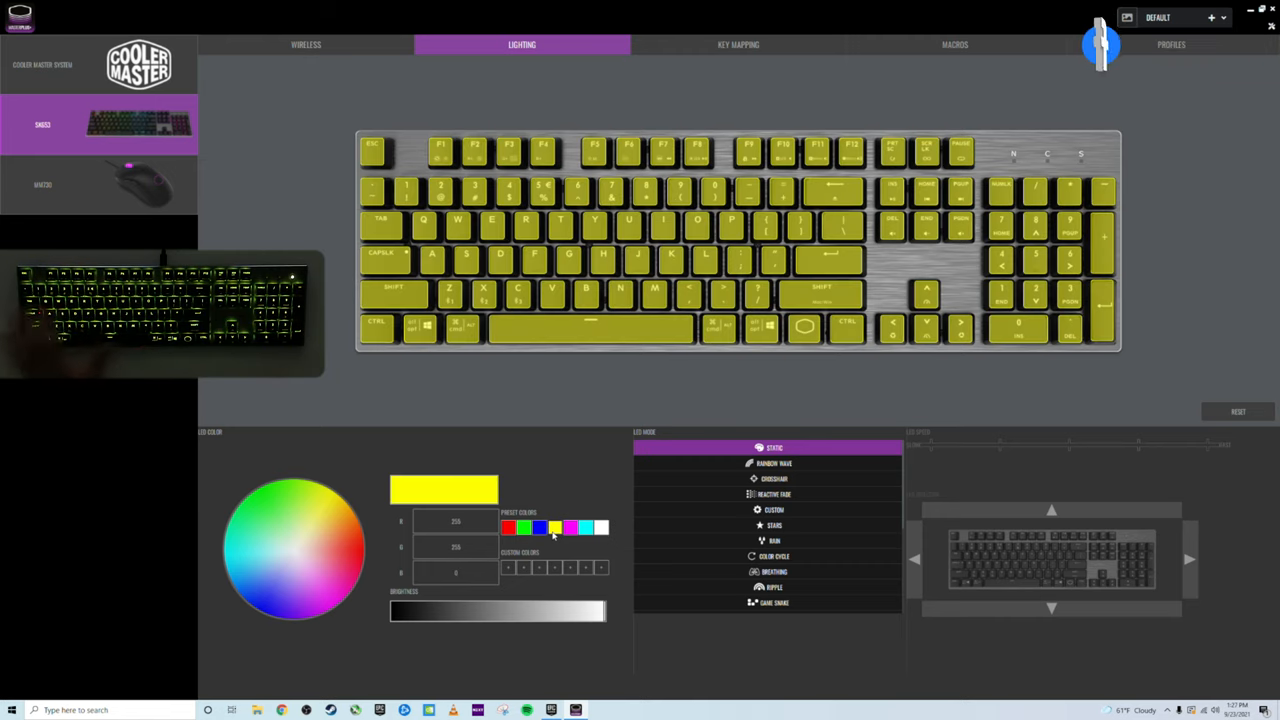
pyautogui.click(584, 528)
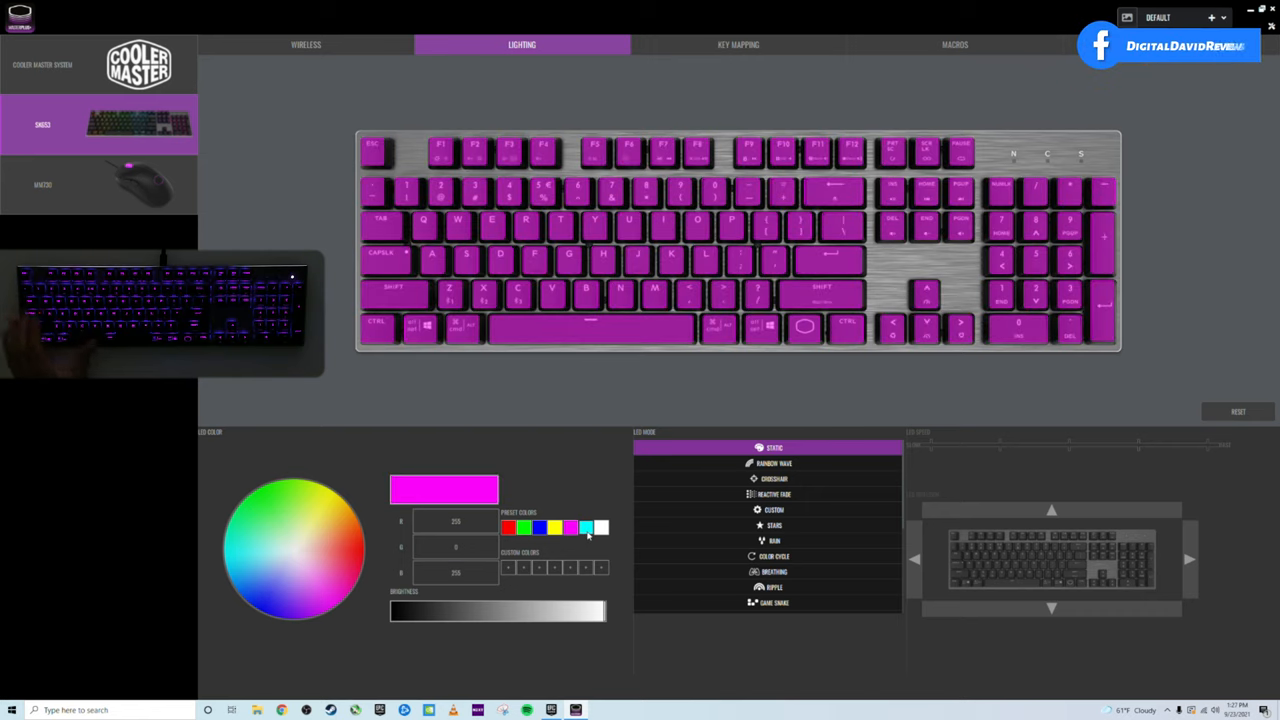
pyautogui.click(600, 528)
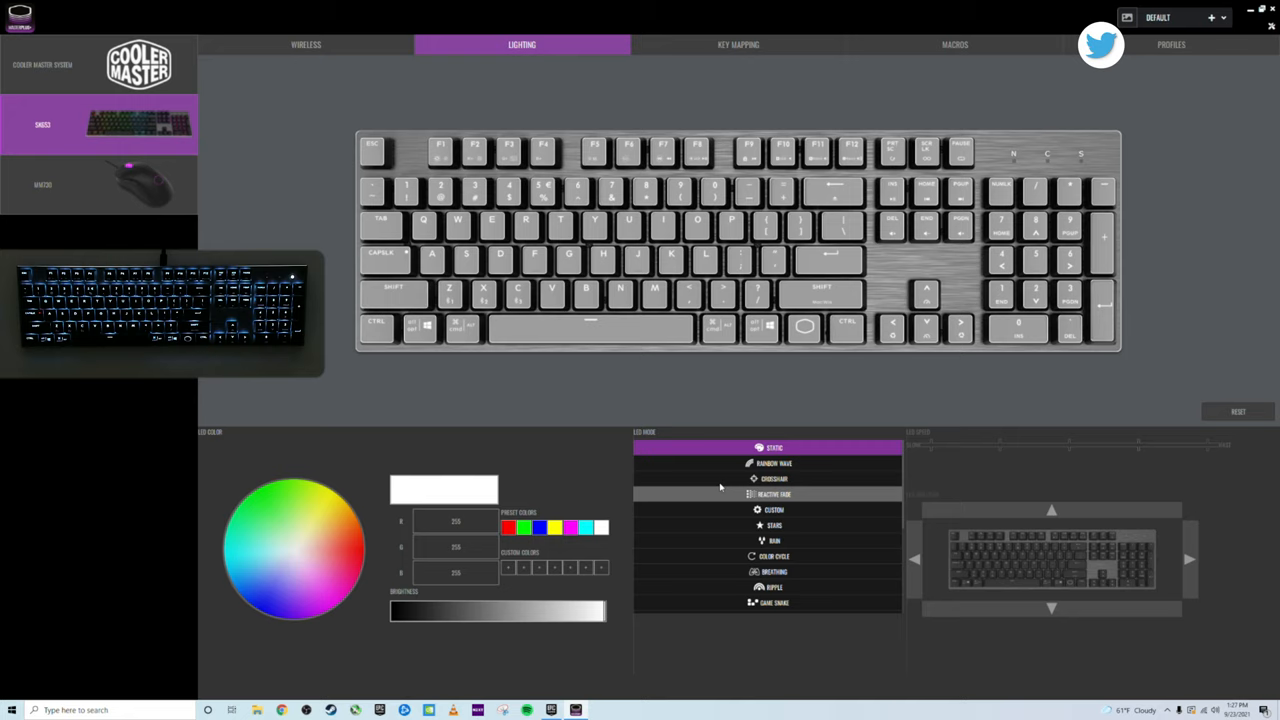
# Switch to Rainbow Wave, try slower and faster speeds, and send the wave upward.
pyautogui.click(772, 464)
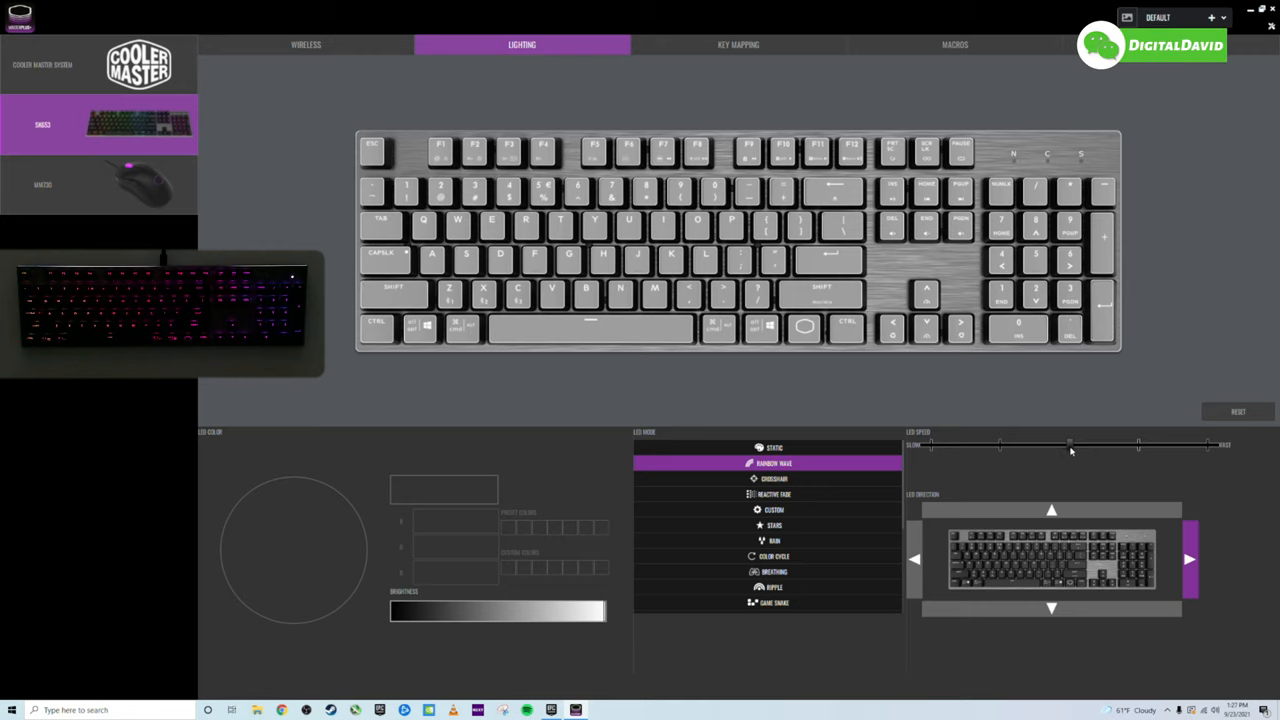
pyautogui.moveTo(1070, 444); pyautogui.dragTo(1000, 444)
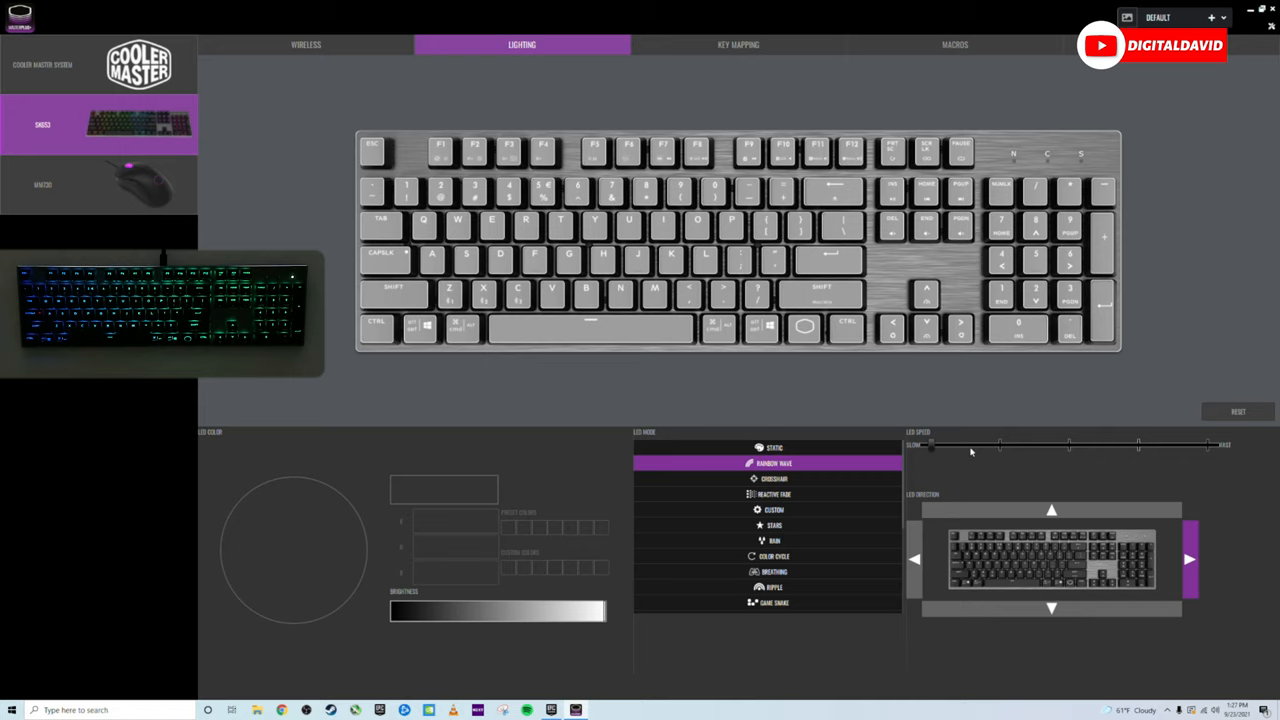
pyautogui.moveTo(930, 444); pyautogui.dragTo(1140, 444)
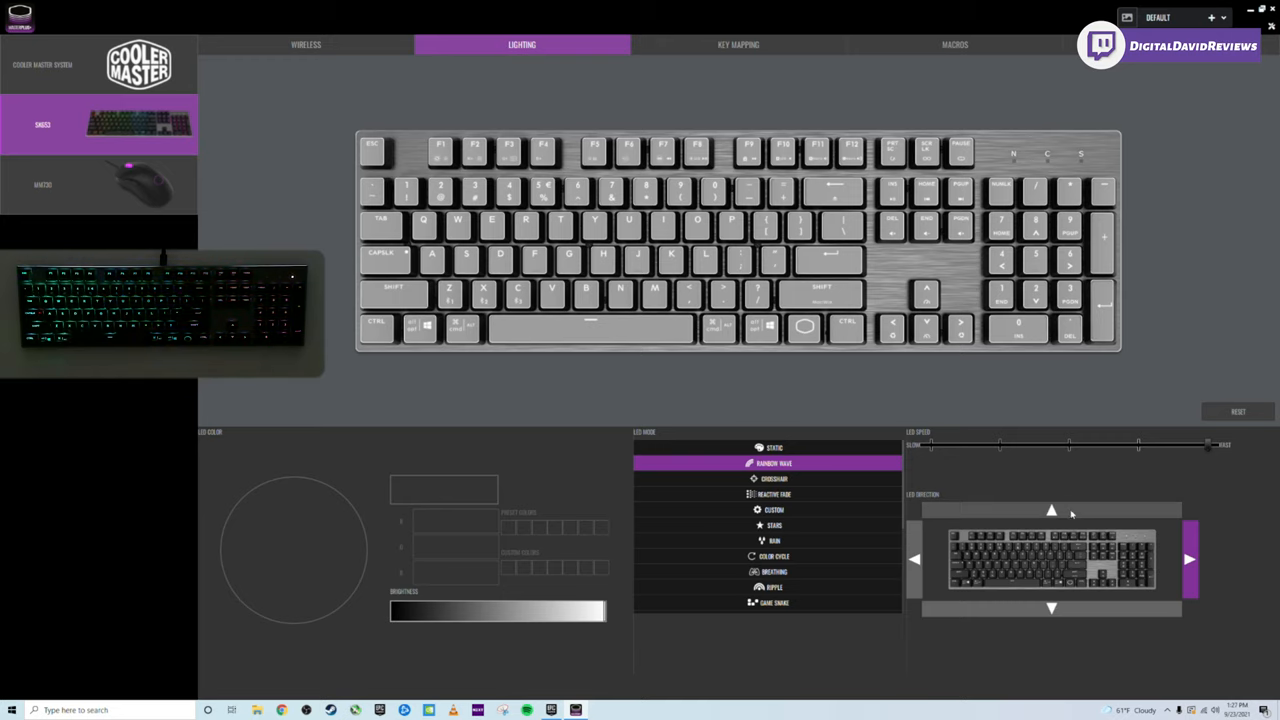
pyautogui.click(1052, 512)
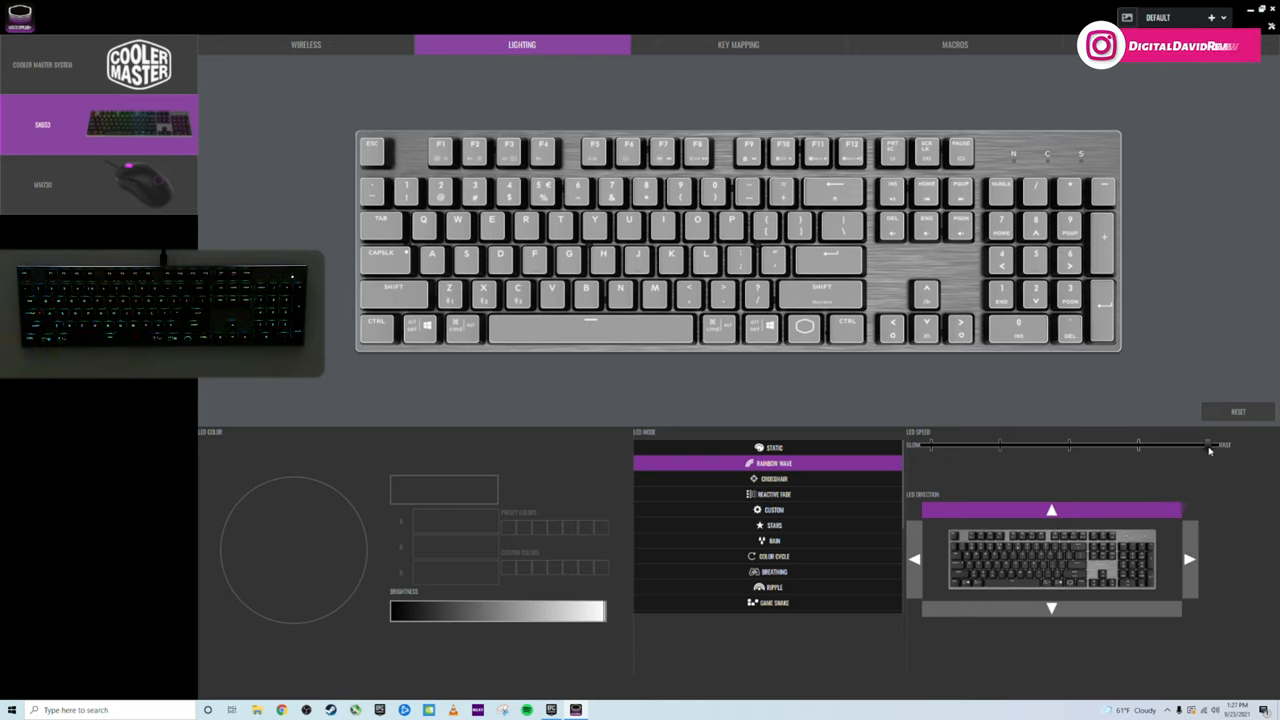
# Set the wave back to medium speed, try downward, and finish flowing right.
pyautogui.moveTo(1208, 444); pyautogui.dragTo(1138, 444)
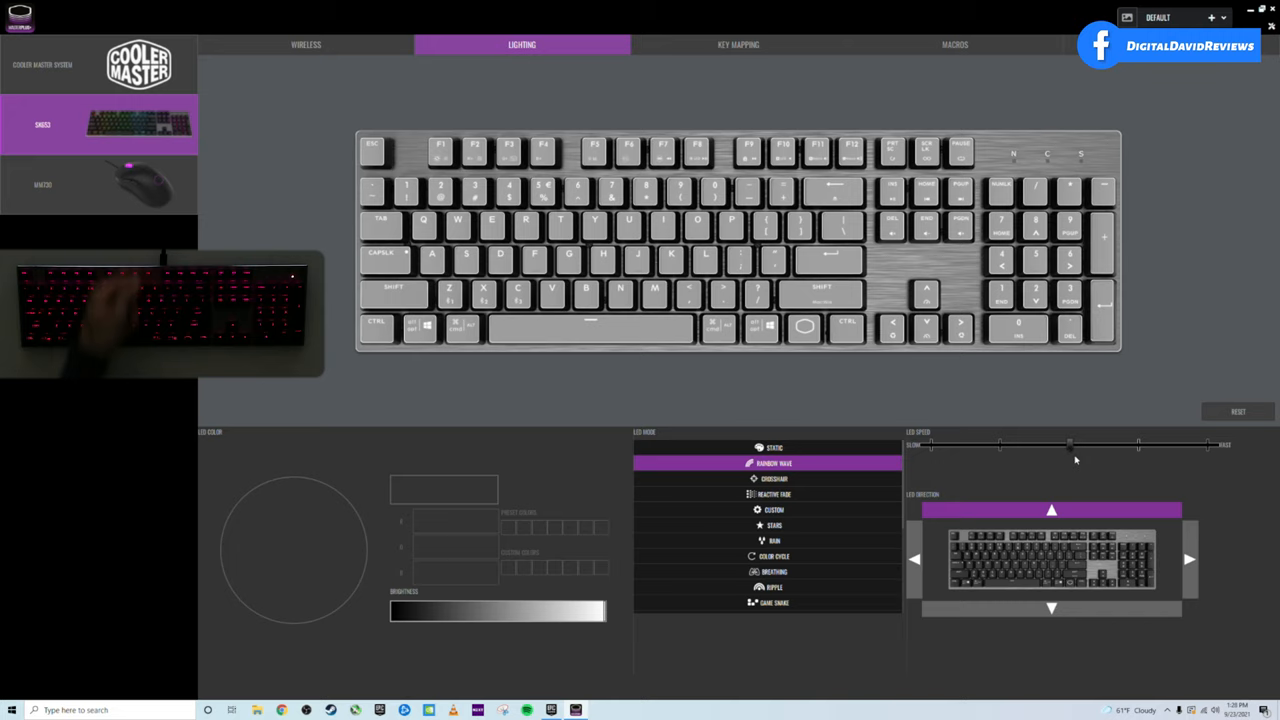
pyautogui.click(1052, 608)
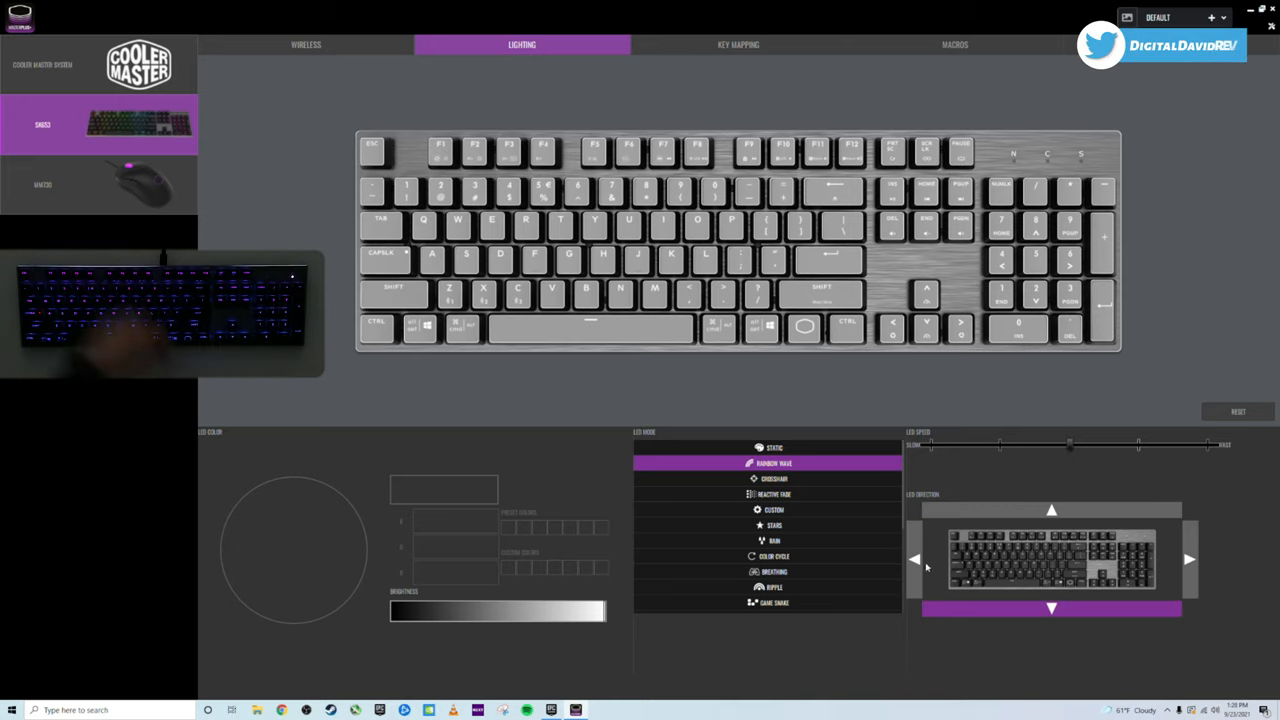
pyautogui.click(912, 560)
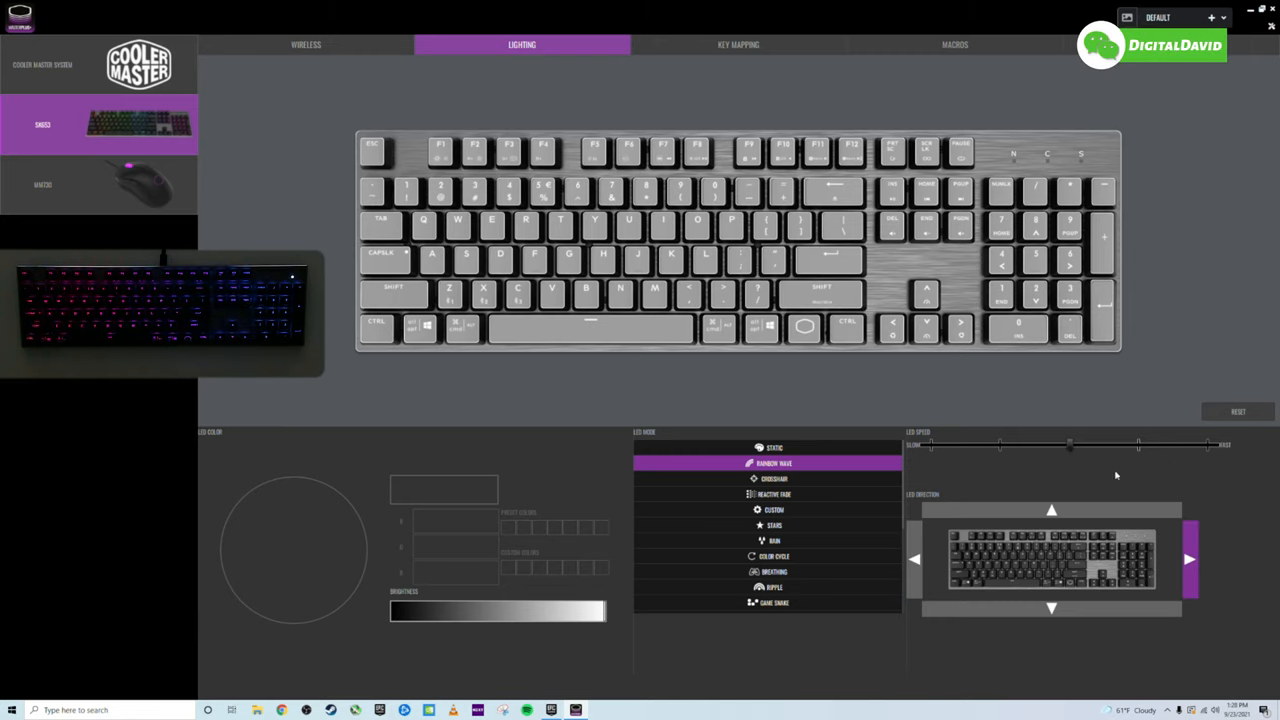
# Try the Crosshair effect, then settle on Reactive Fade with white foreground and blue background.
pyautogui.click(772, 478)
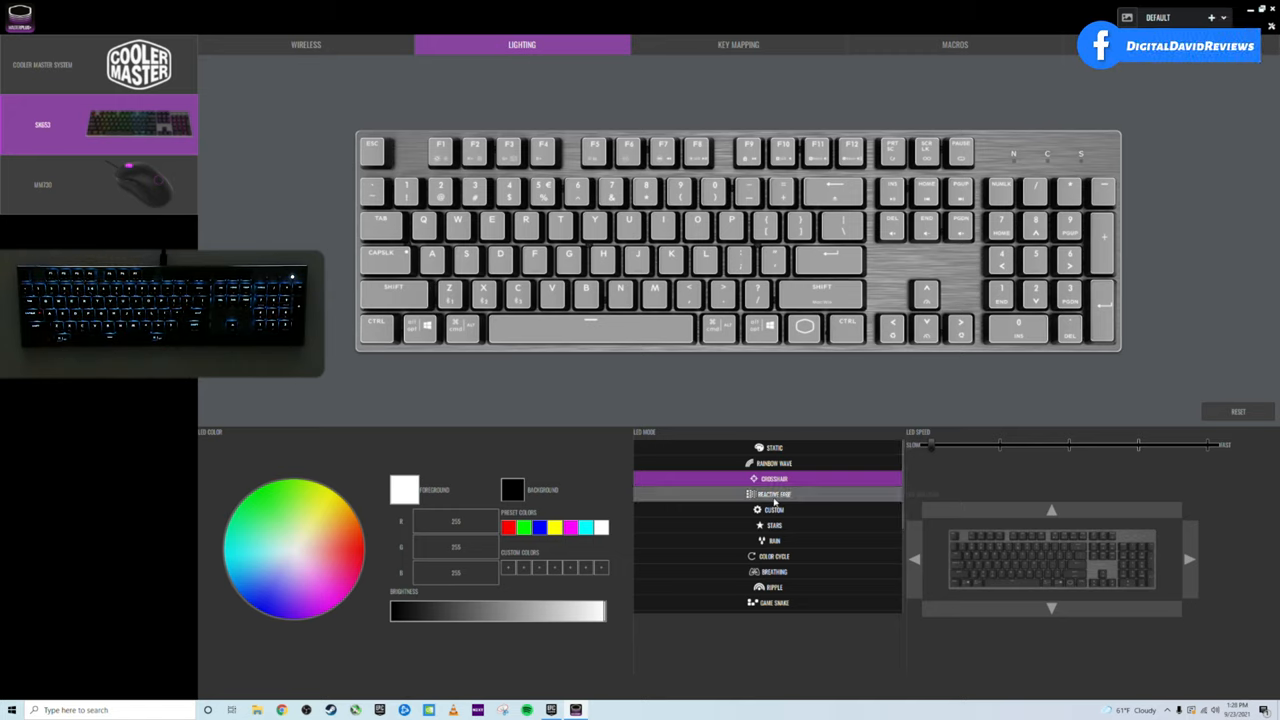
pyautogui.click(768, 494)
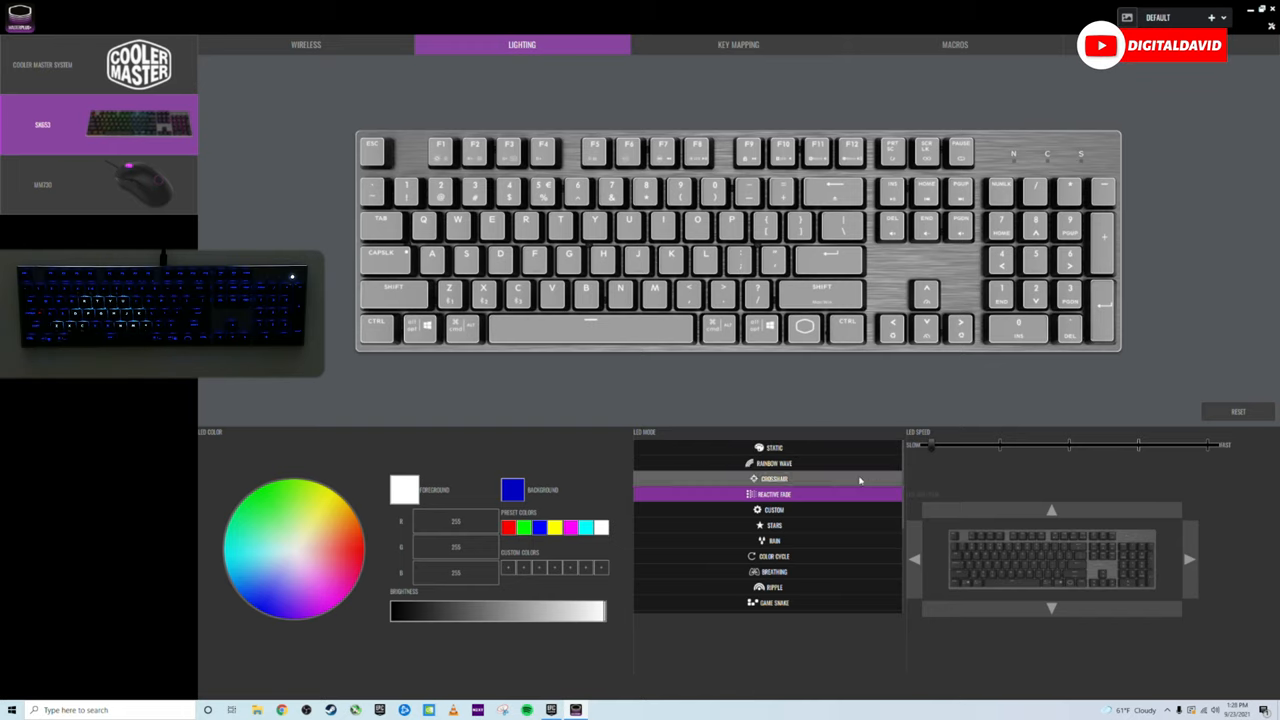
# Load the Custom per-key layout with magenta, yellow, red and blue gaming keys.
pyautogui.click(772, 510)
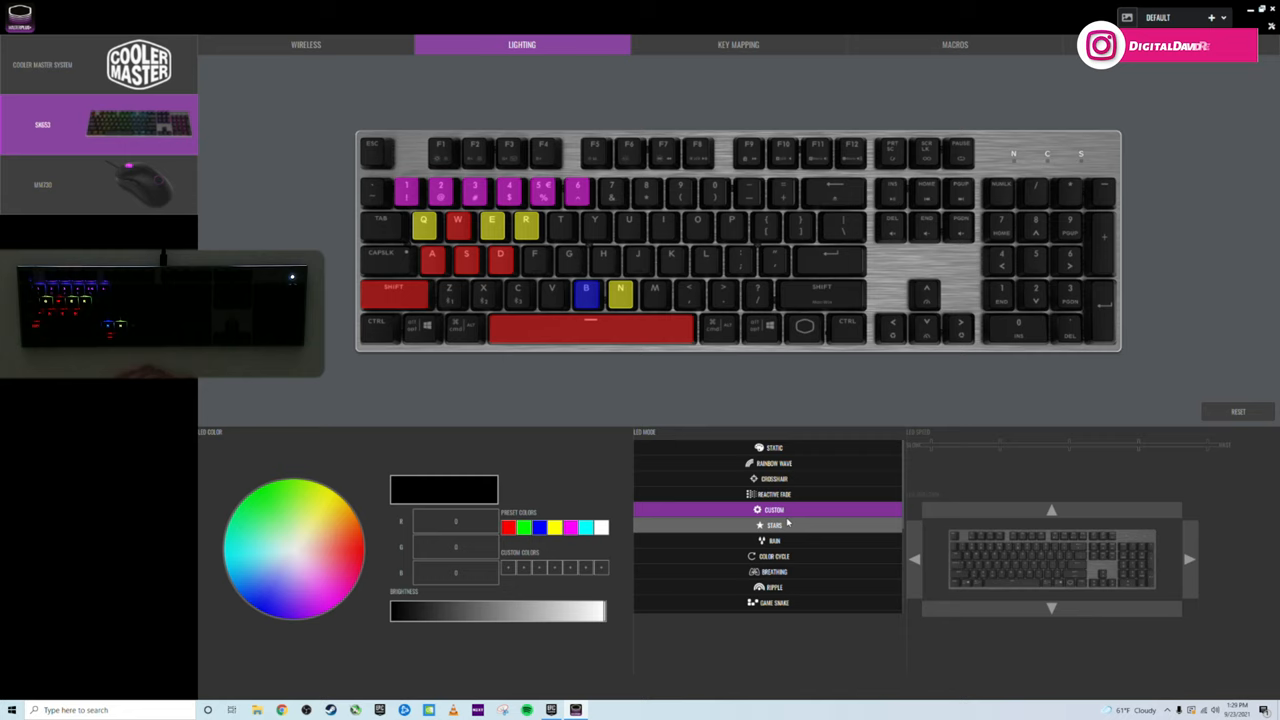
# Switch the lighting to the Snake effect with white foreground on black.
pyautogui.click(772, 524)
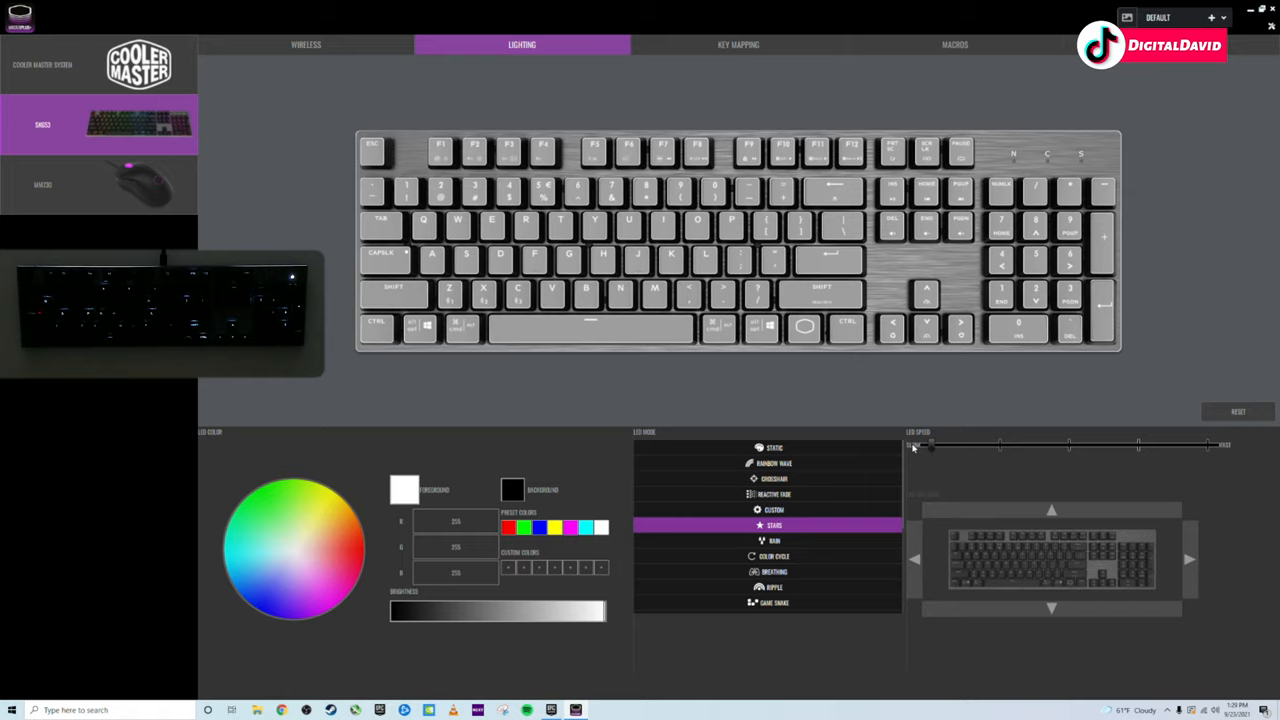
# Select the Rain LED mode below Snake and raise its LED Speed slider.
pyautogui.click(772, 540)
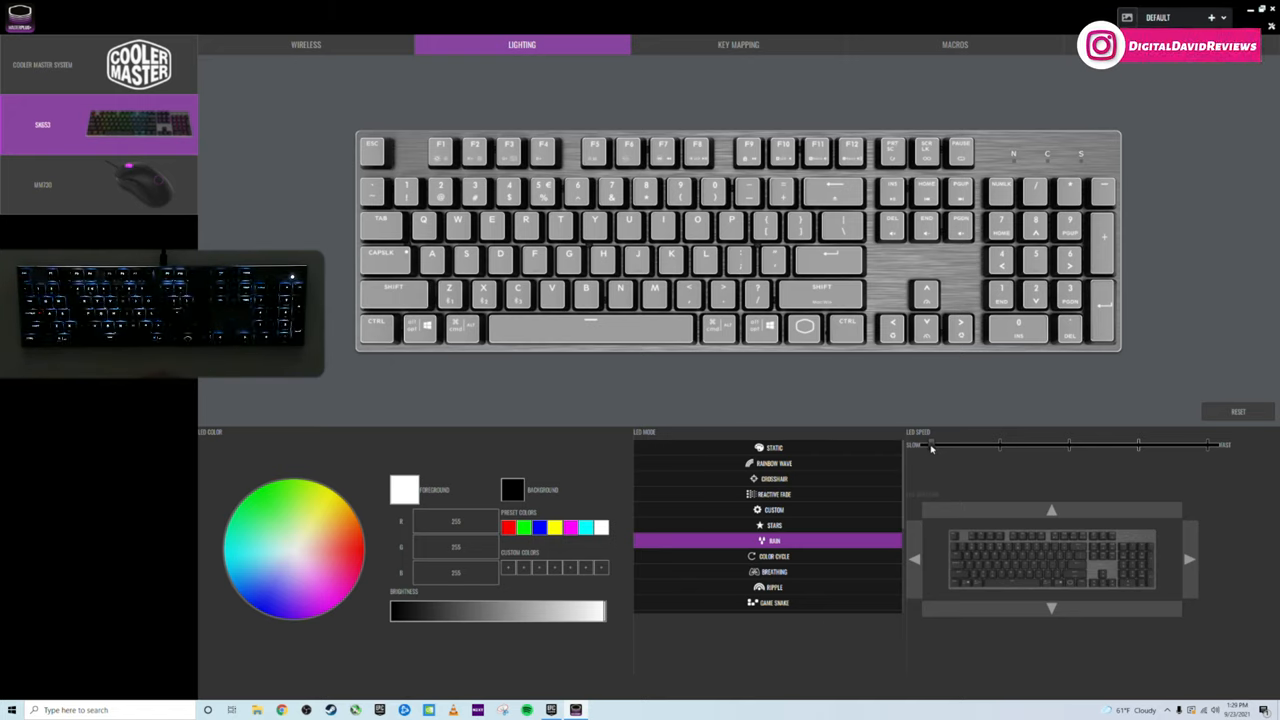
pyautogui.moveTo(930, 444); pyautogui.dragTo(1210, 444)
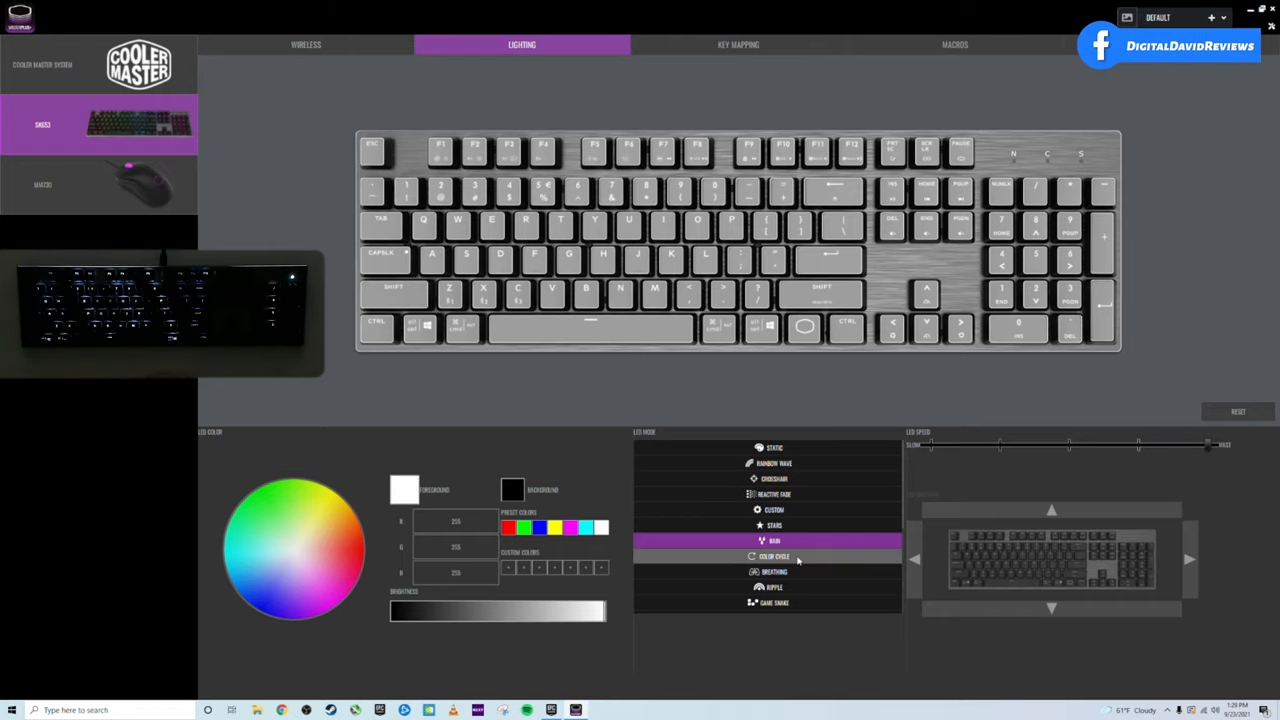
# Run Color Cycle at full speed, ease it back to moderate, then move on to Breathing.
pyautogui.click(772, 556)
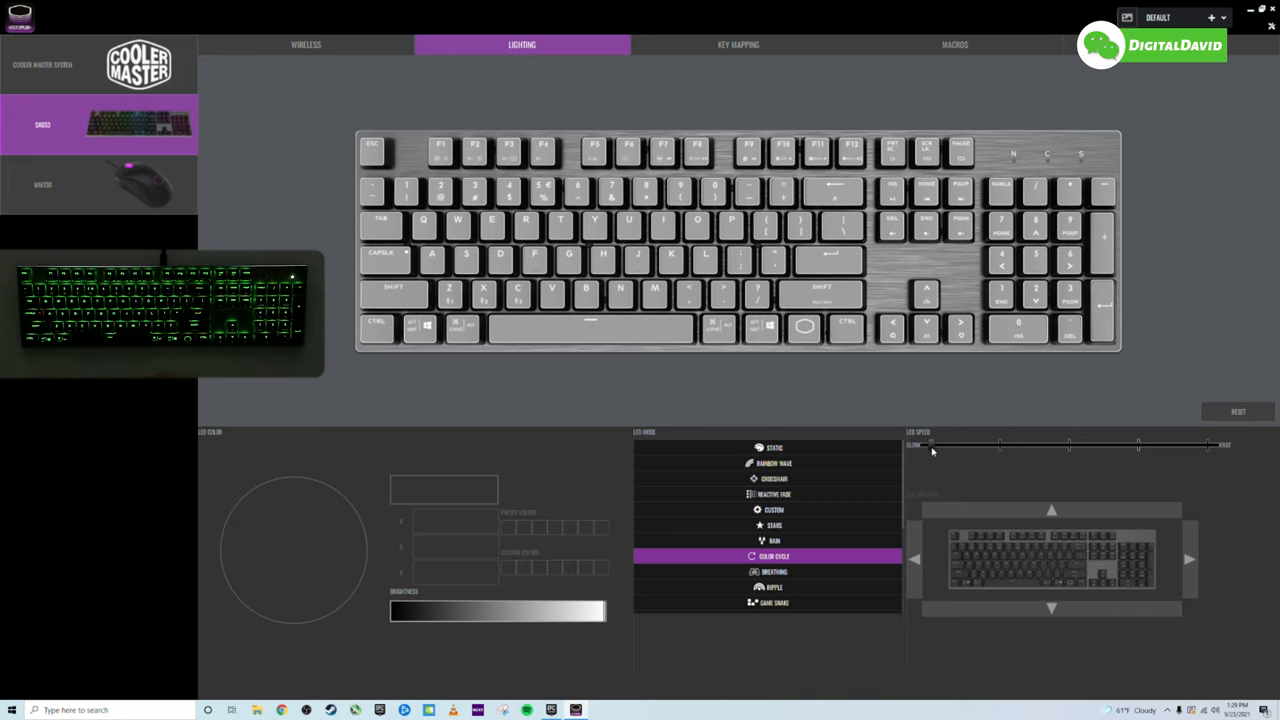
pyautogui.moveTo(930, 444); pyautogui.dragTo(1210, 444)
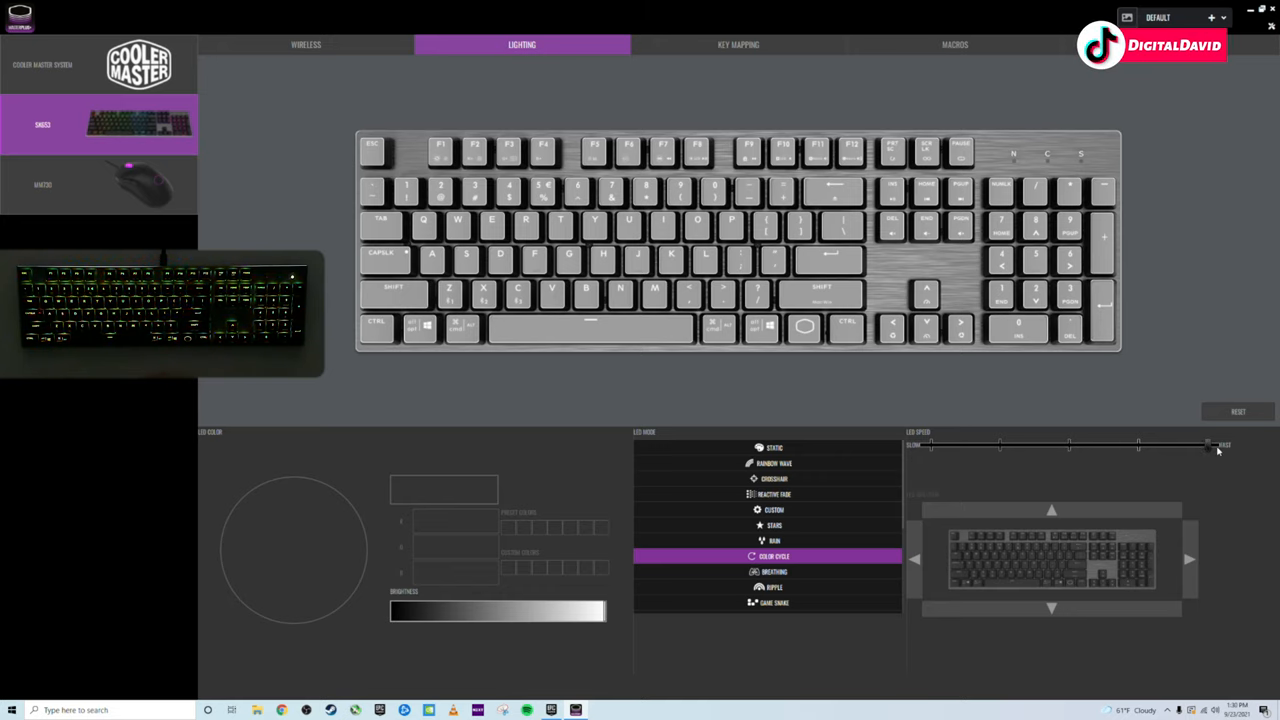
pyautogui.moveTo(1208, 444); pyautogui.dragTo(1068, 444)
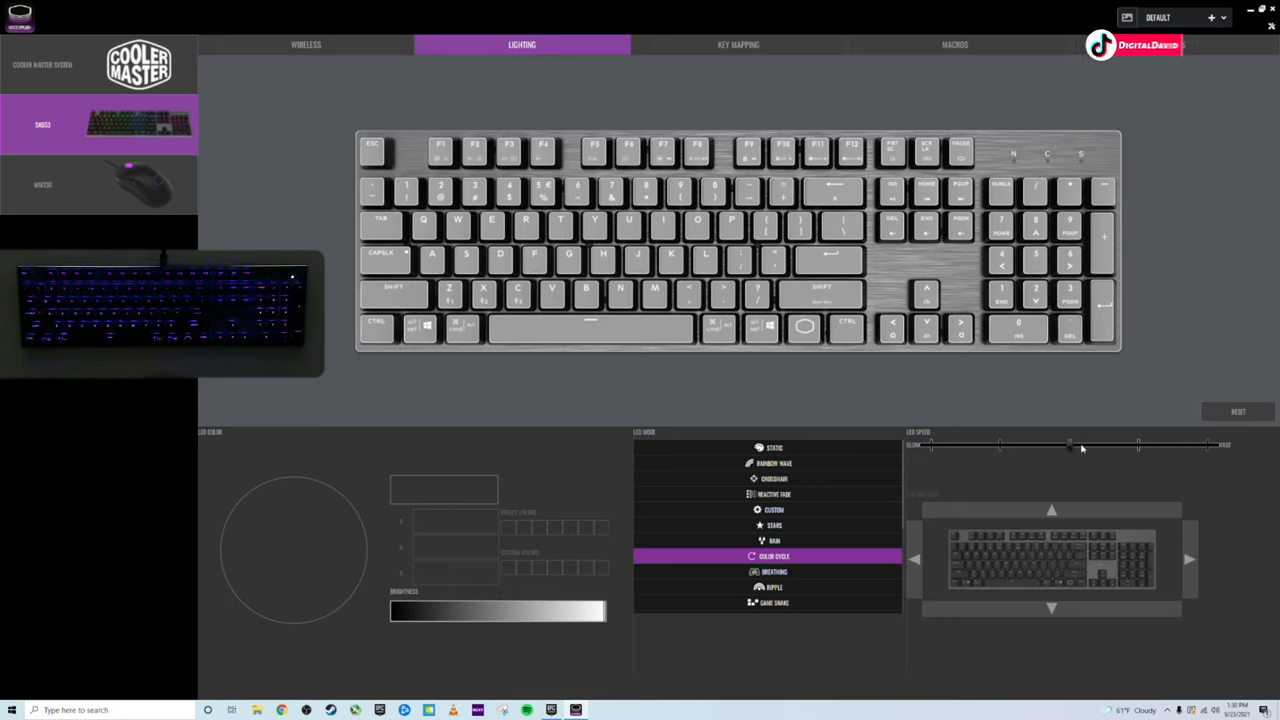
pyautogui.click(772, 572)
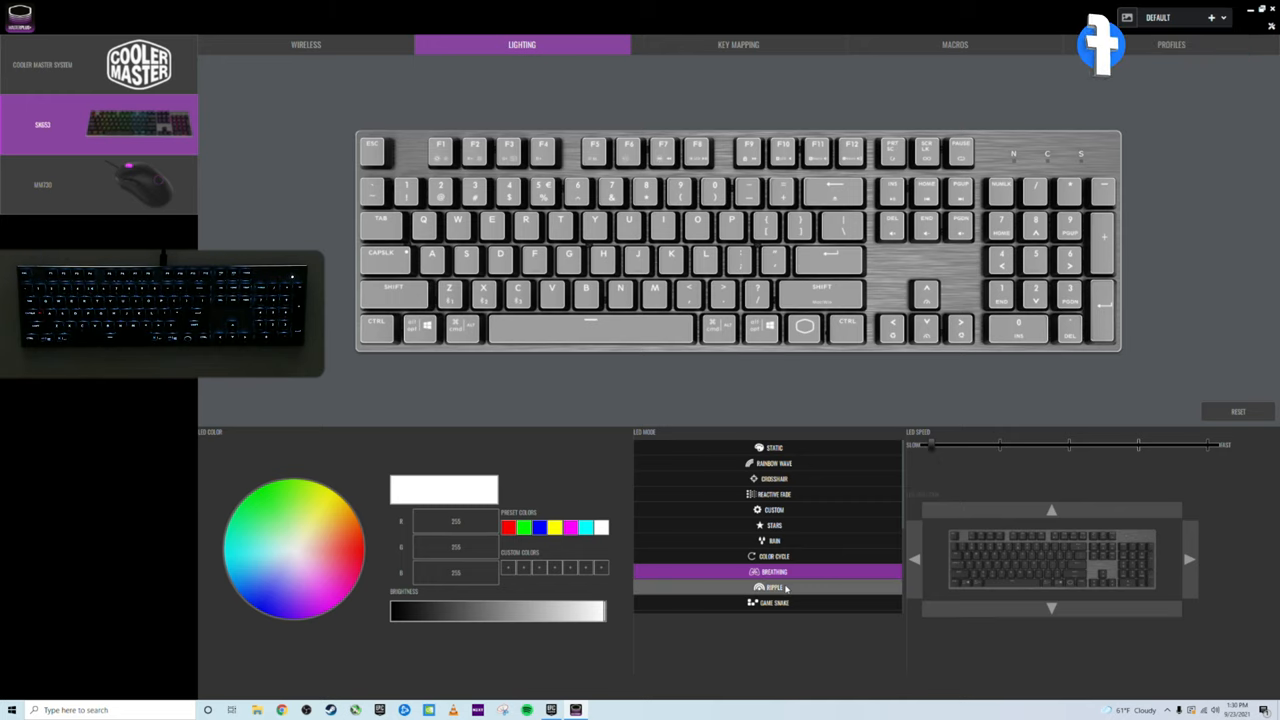
# Apply the white Ripple effect at mid speed, then select the Game Snake mode below it.
pyautogui.click(776, 588)
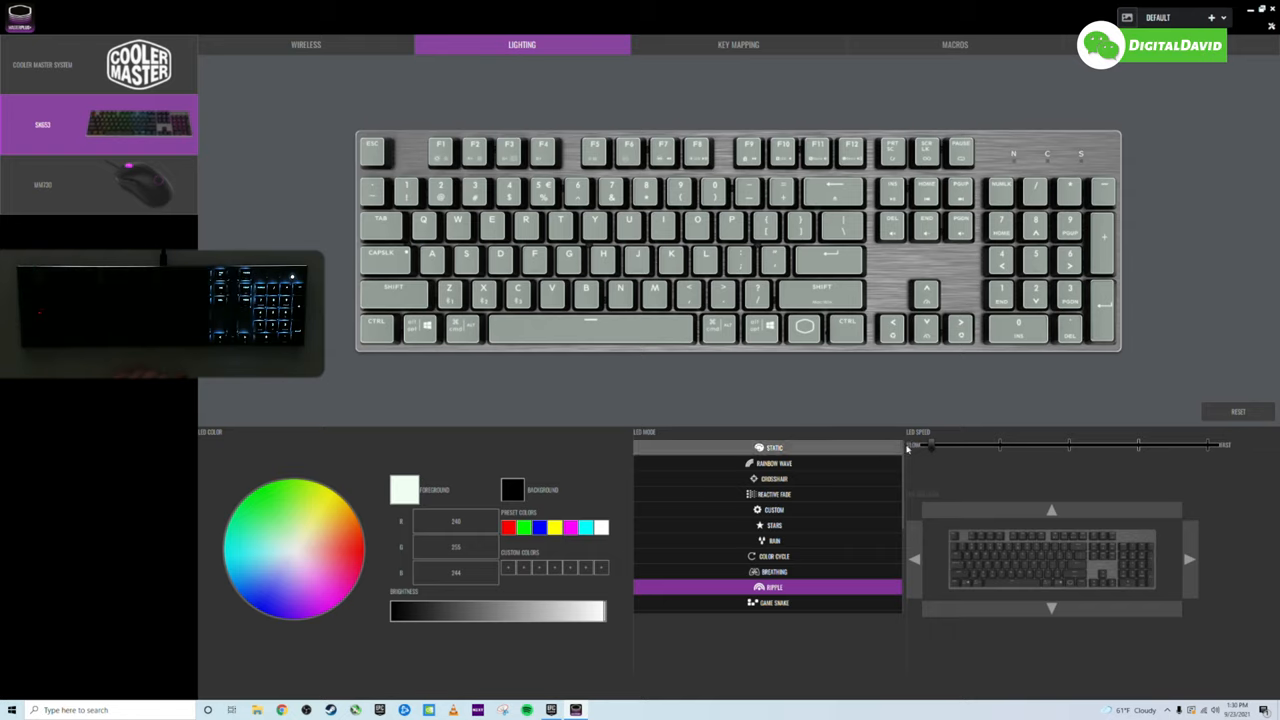
pyautogui.moveTo(930, 444); pyautogui.dragTo(1210, 444)
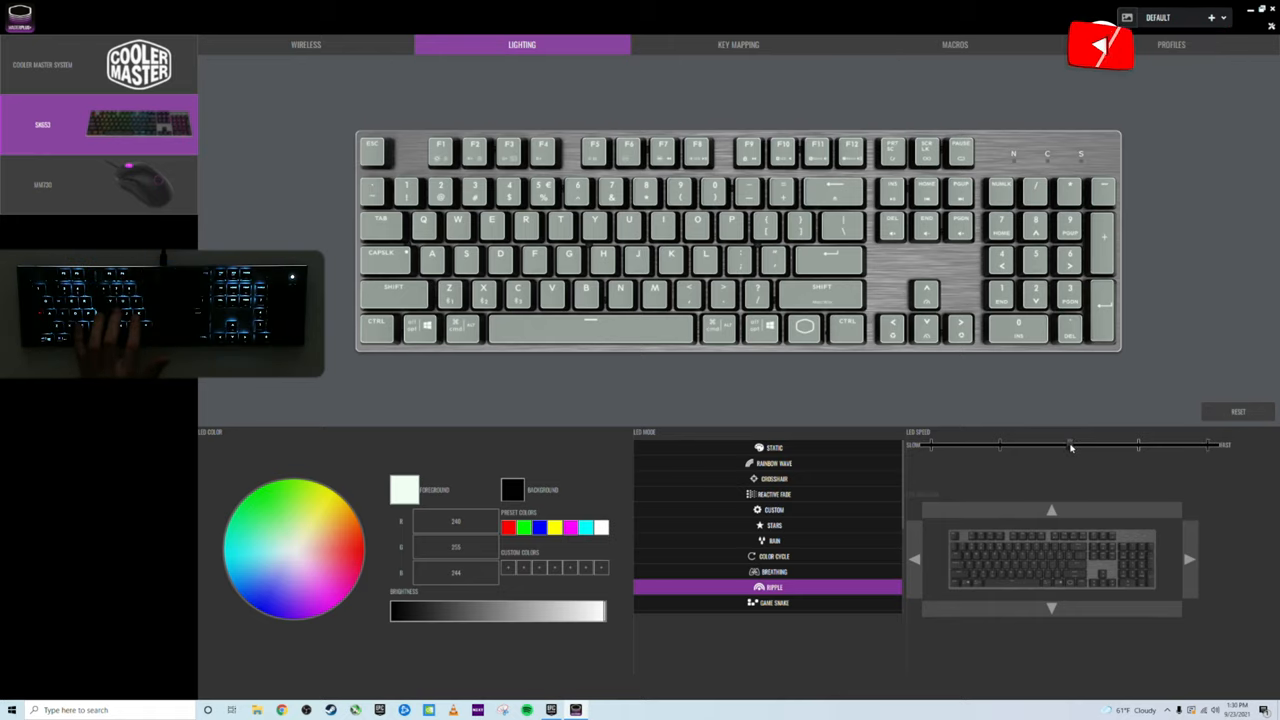
pyautogui.click(768, 602)
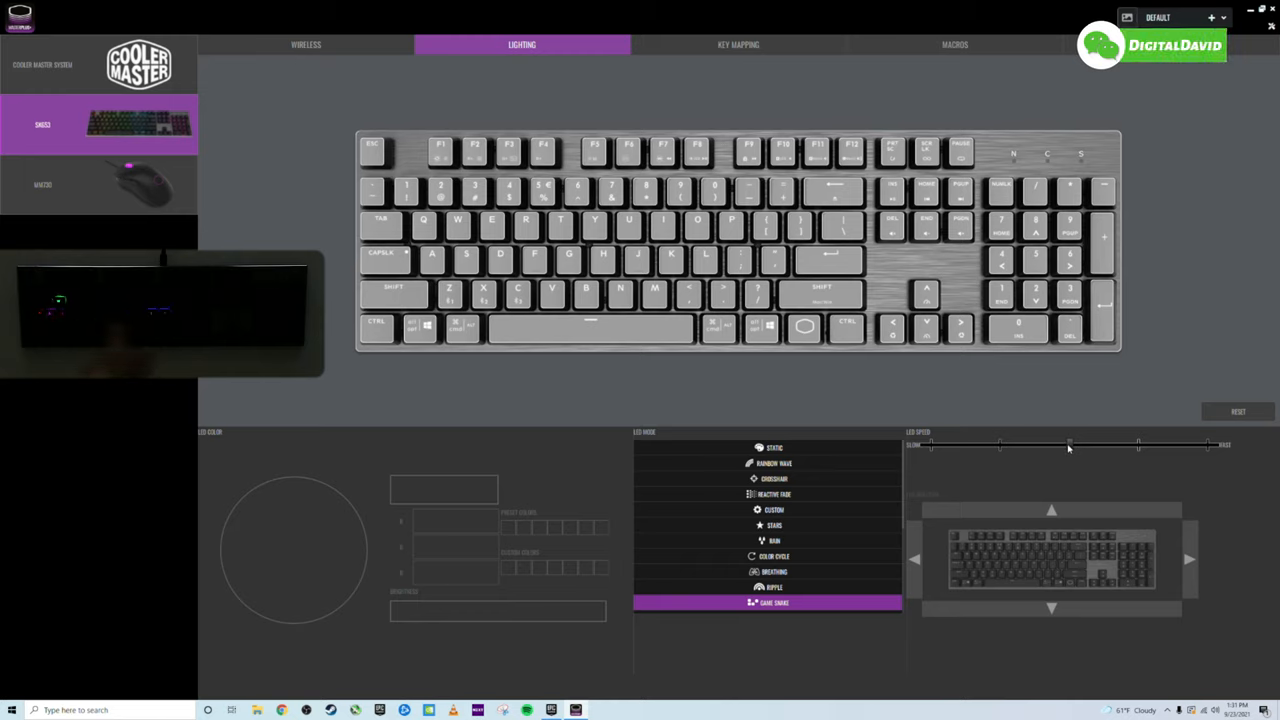
# Pick the rainbow wave entry near the top of the LED mode list.
pyautogui.click(772, 464)
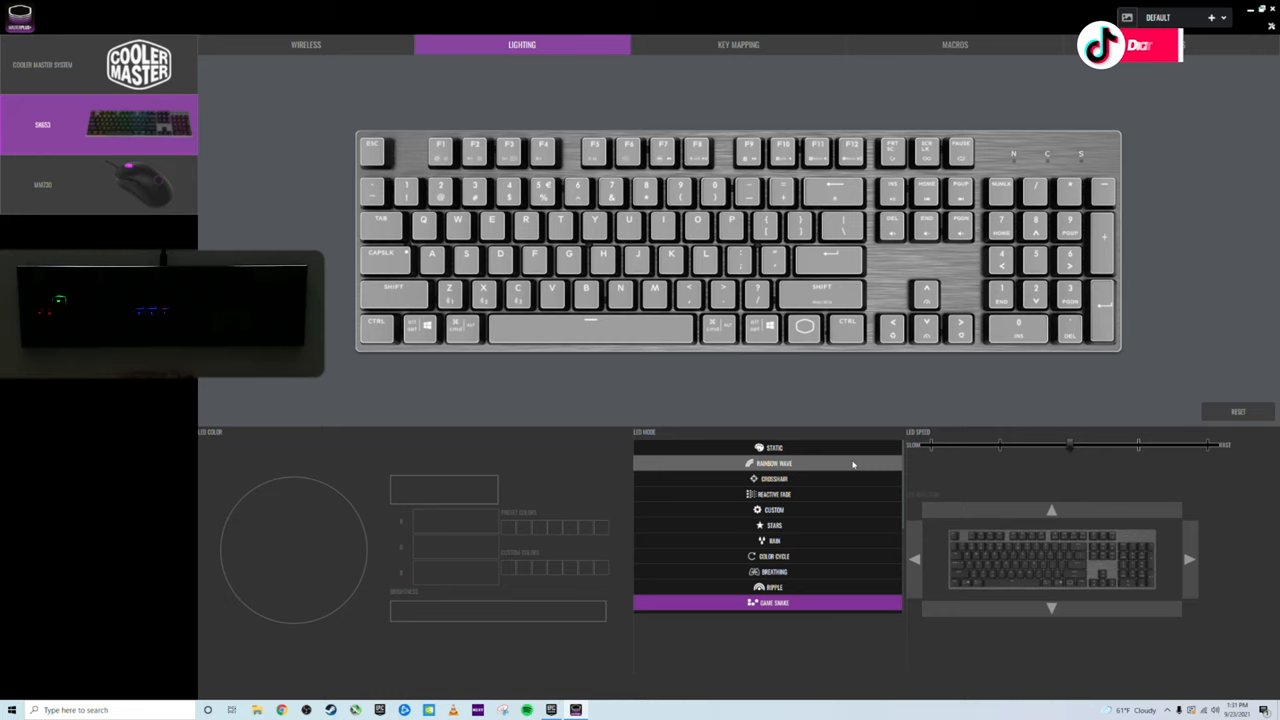
# Apply the Rainbow Wave lighting effect before leaving for Fortnite.
pyautogui.click(774, 448)
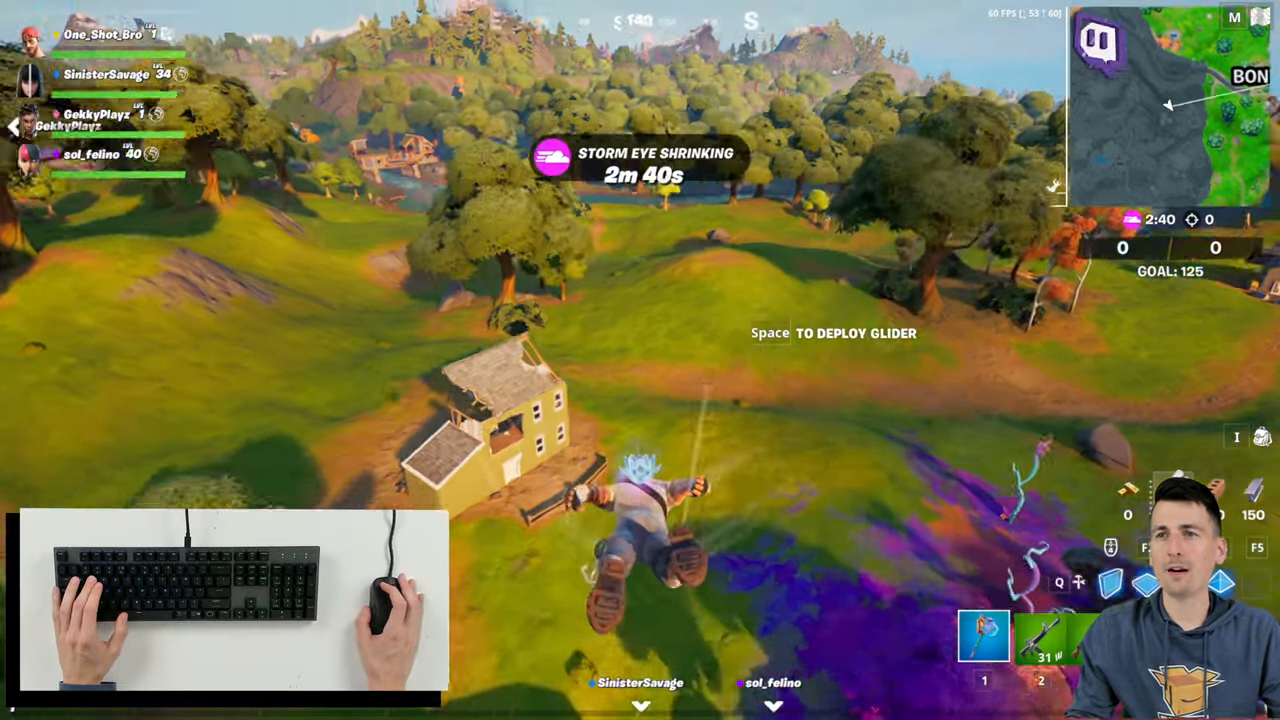
# Deploy the glider with Space while dropping toward the island.
pyautogui.press('space')
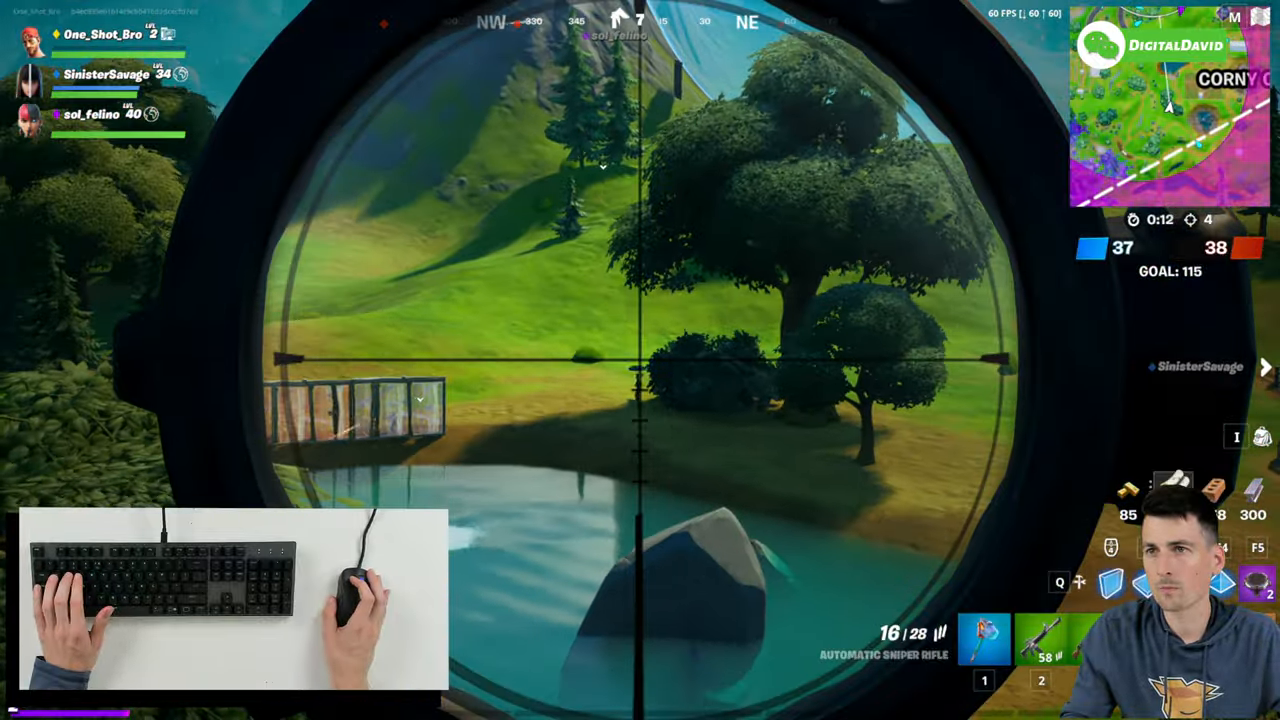
# Fire sniper shots across the pond, then scope in and shoot enemies on the slope and open field.
pyautogui.click(640, 360)
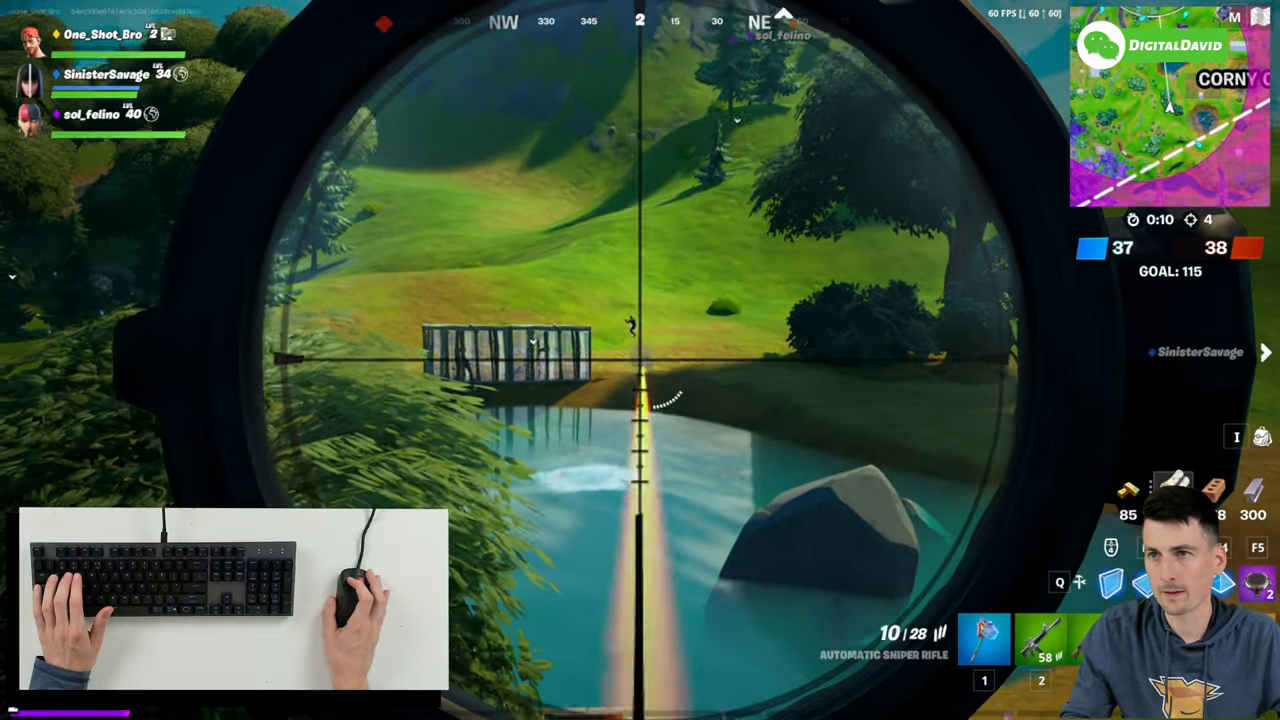
pyautogui.click(640, 360)
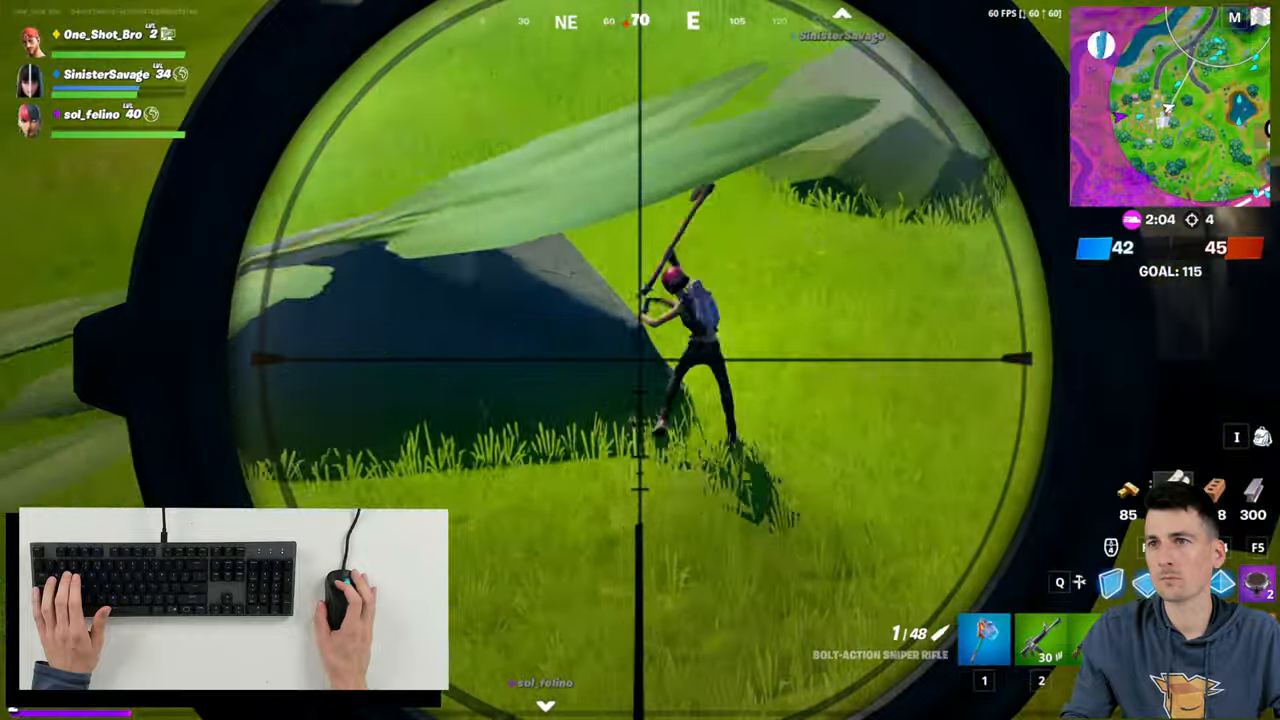
pyautogui.click(640, 360)
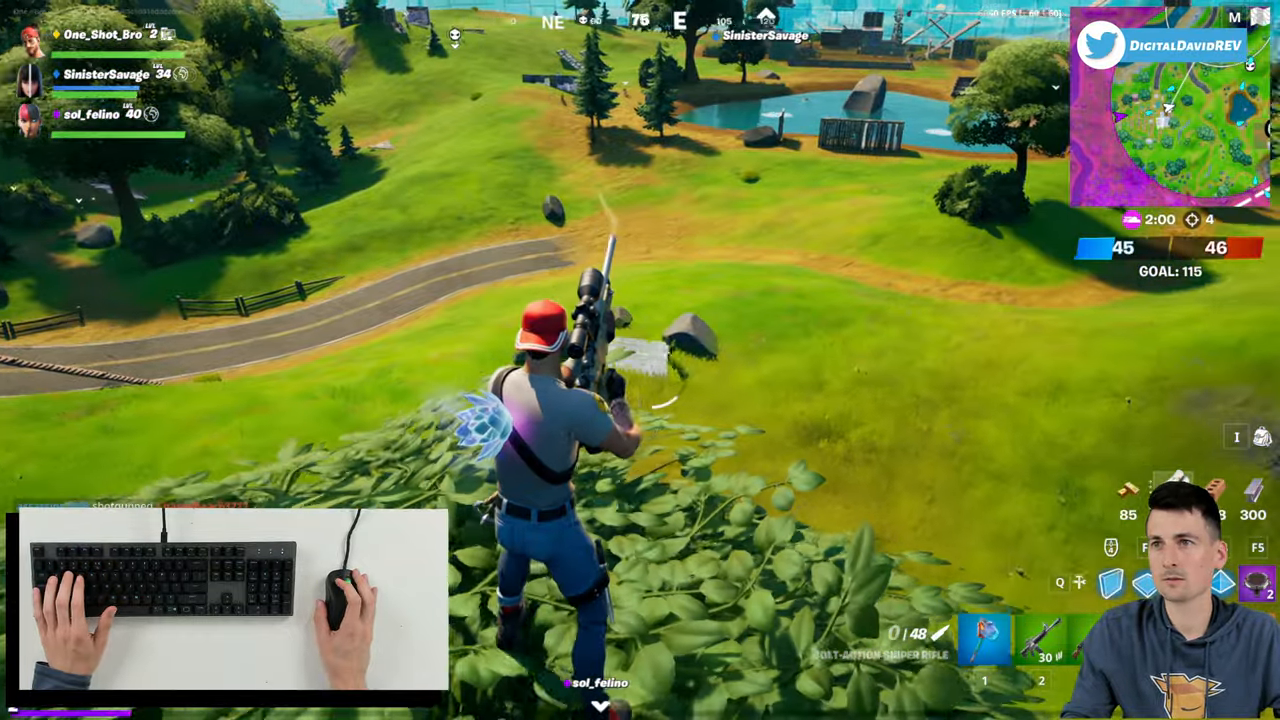
pyautogui.rightClick(640, 360)
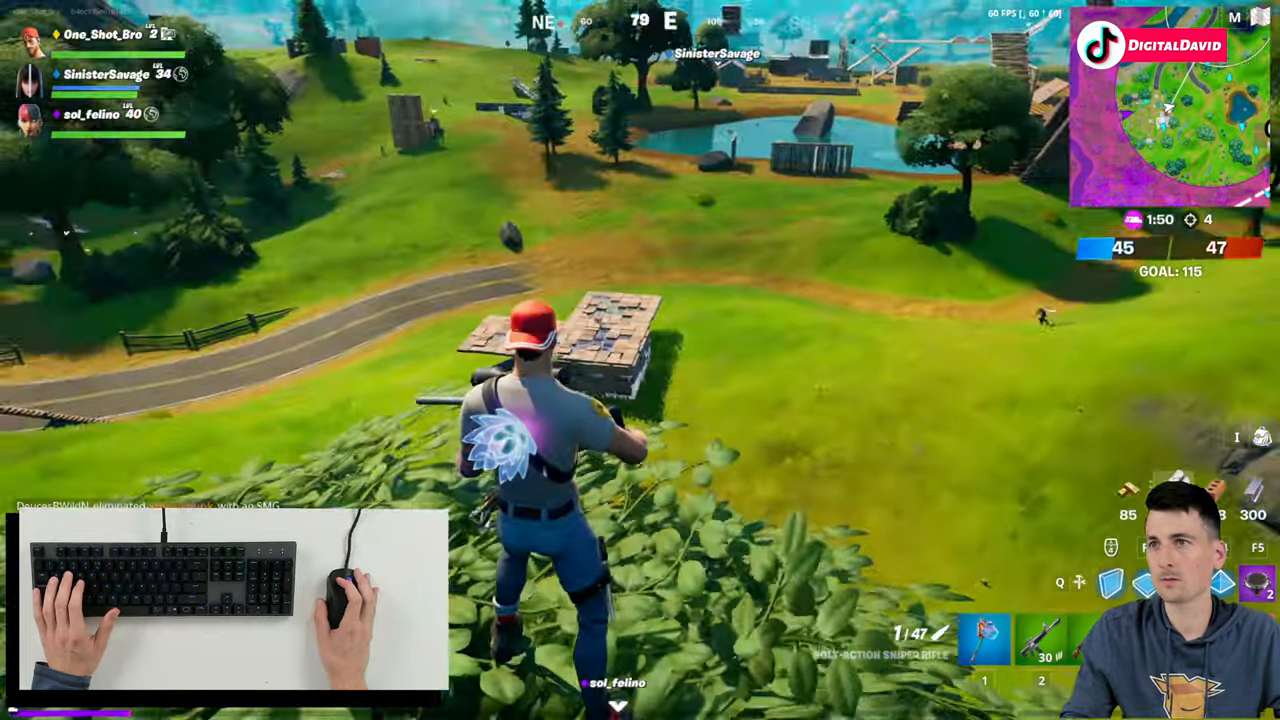
pyautogui.rightClick(640, 360)
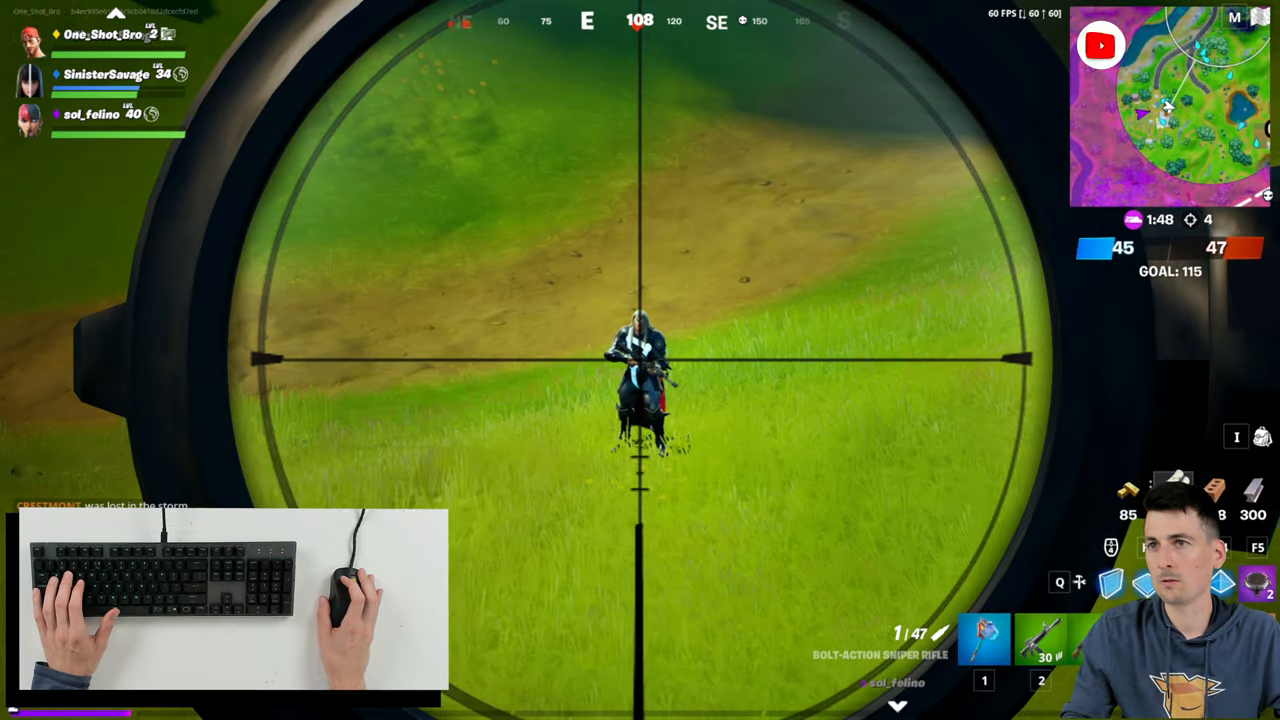
pyautogui.click(640, 360)
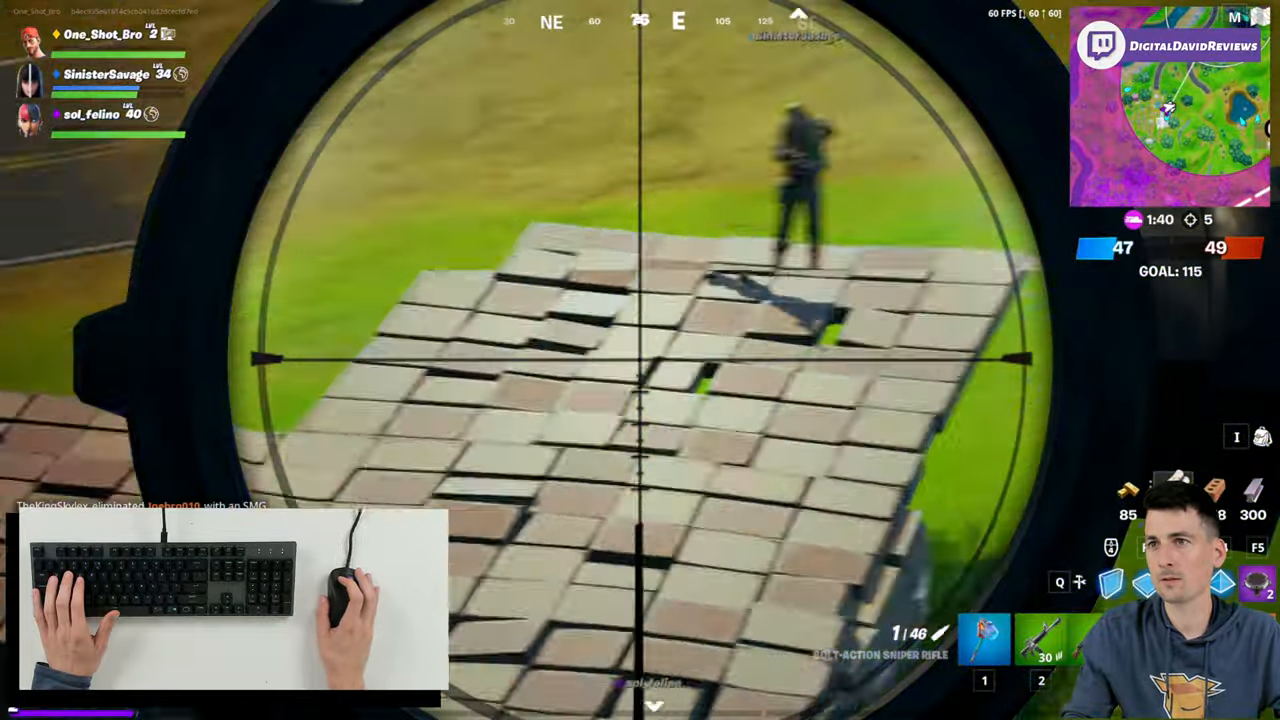
# Shoot the enemy behind the build, then scope and hit enemies on the bridge and wooden ramp.
pyautogui.click(640, 360)
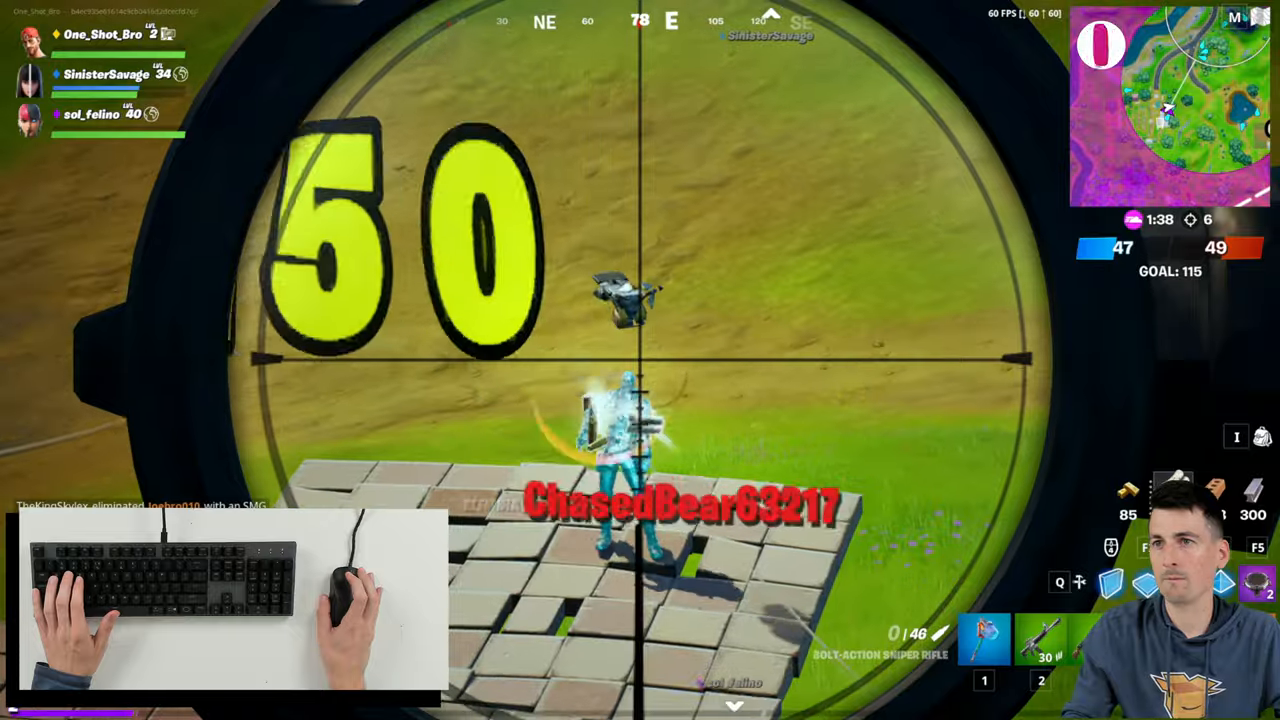
pyautogui.click(640, 360)
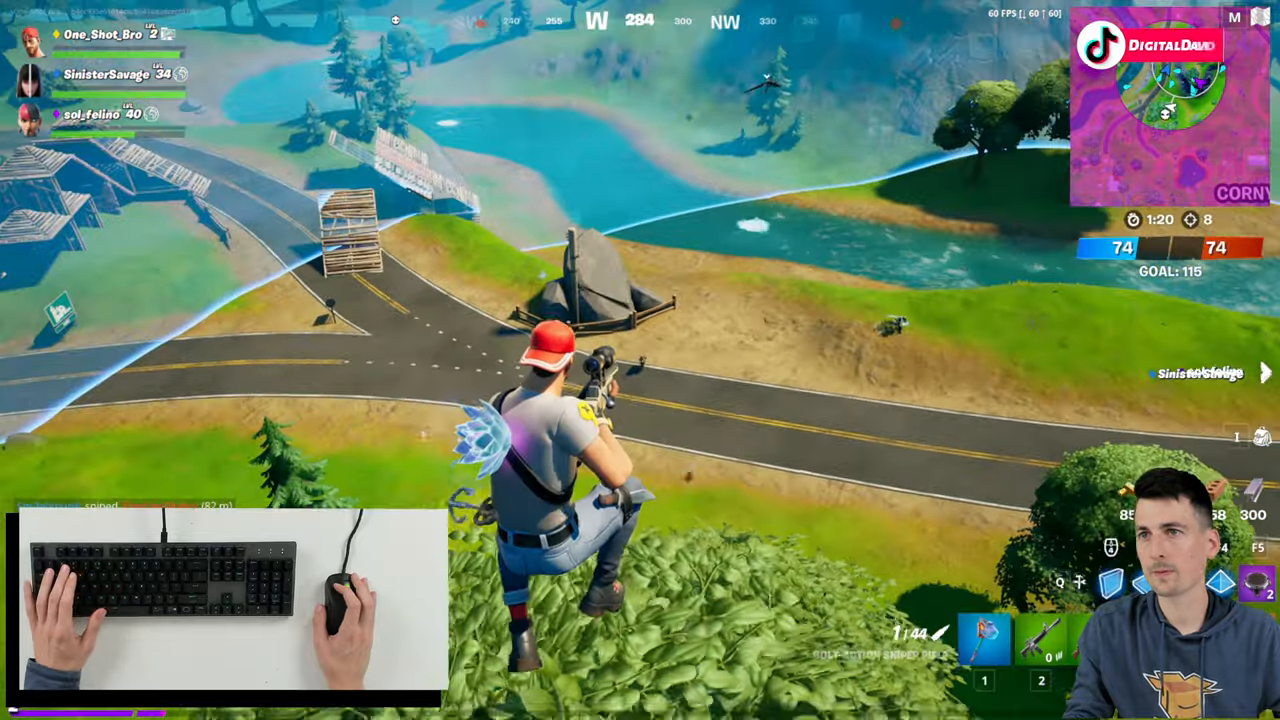
pyautogui.rightClick(640, 360)
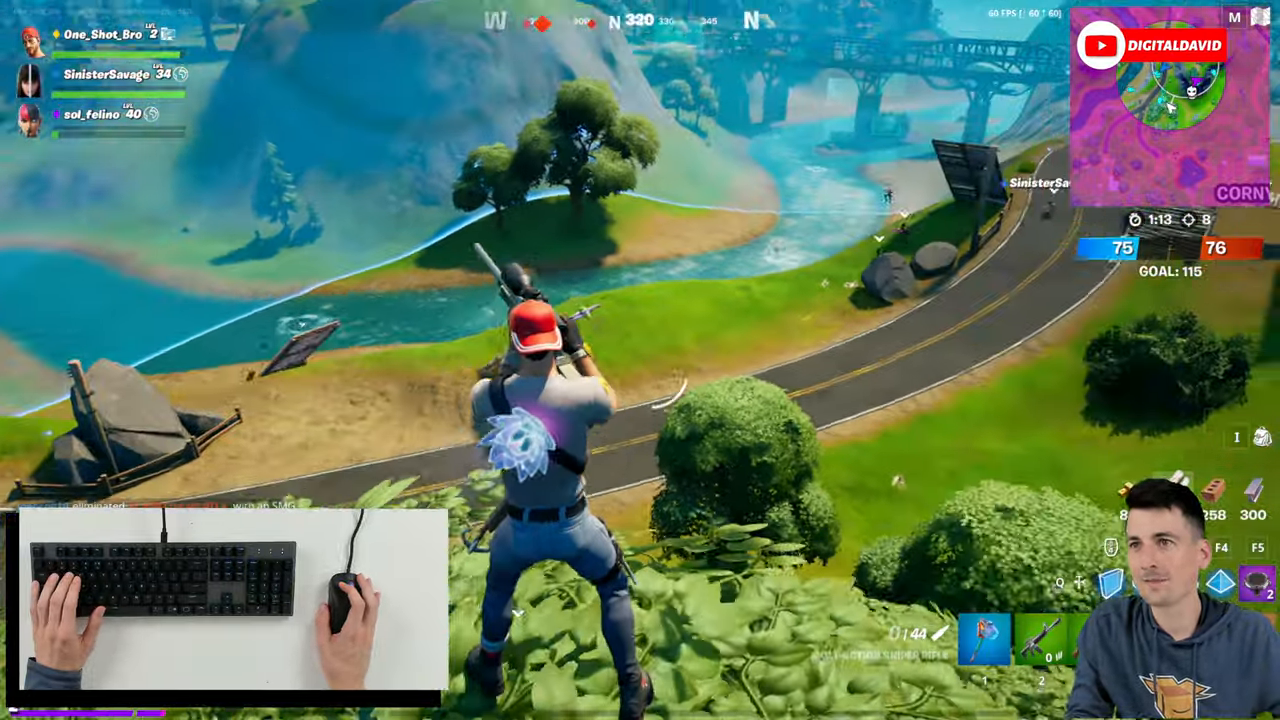
pyautogui.rightClick(640, 360)
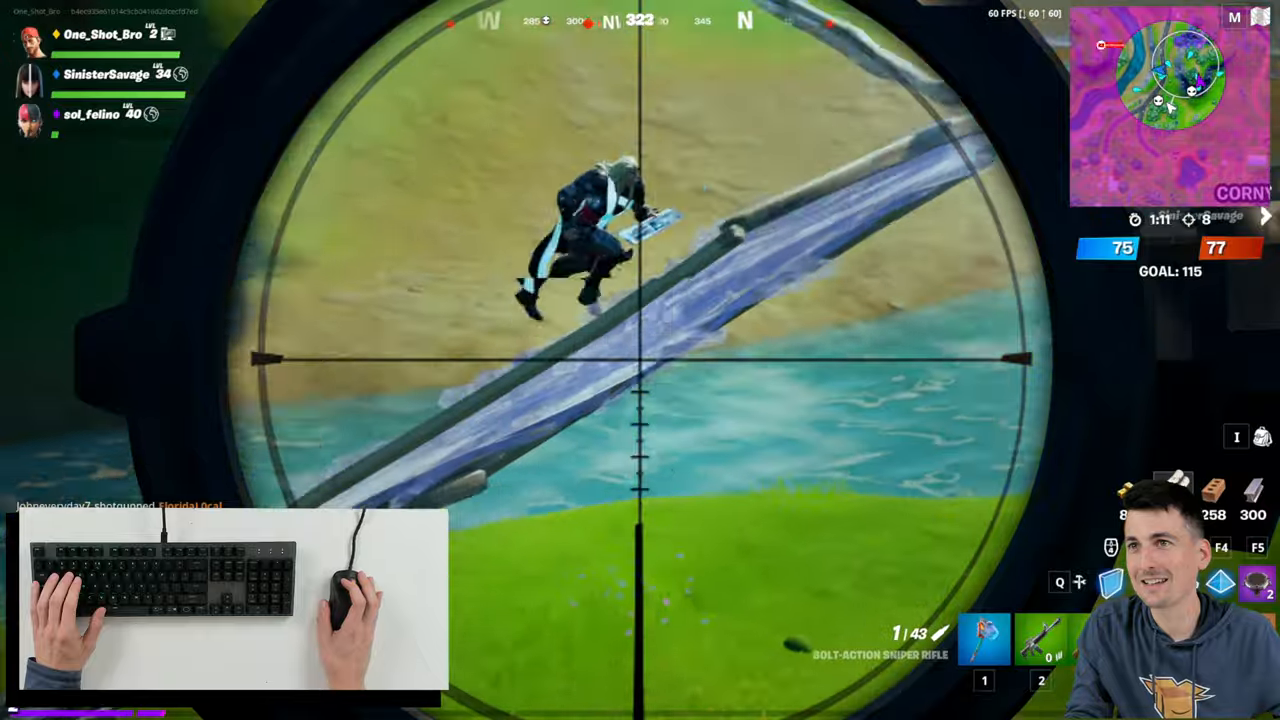
pyautogui.click(640, 360)
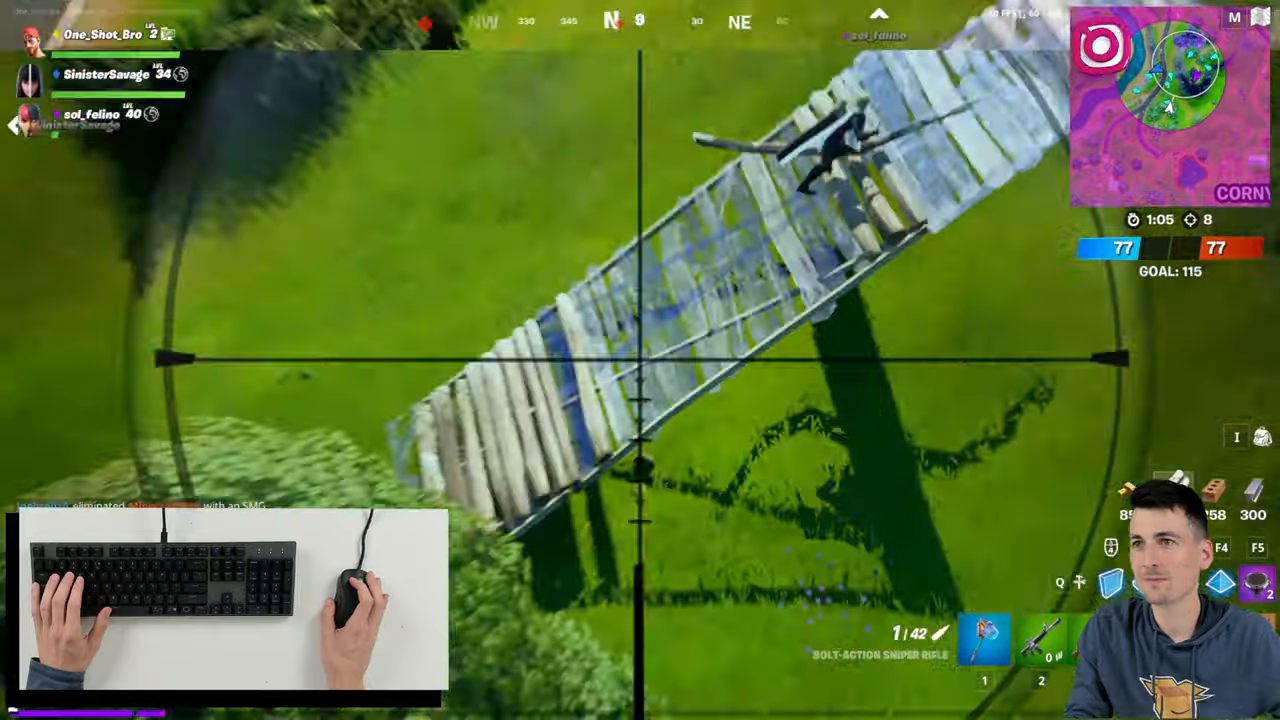
pyautogui.click(640, 360)
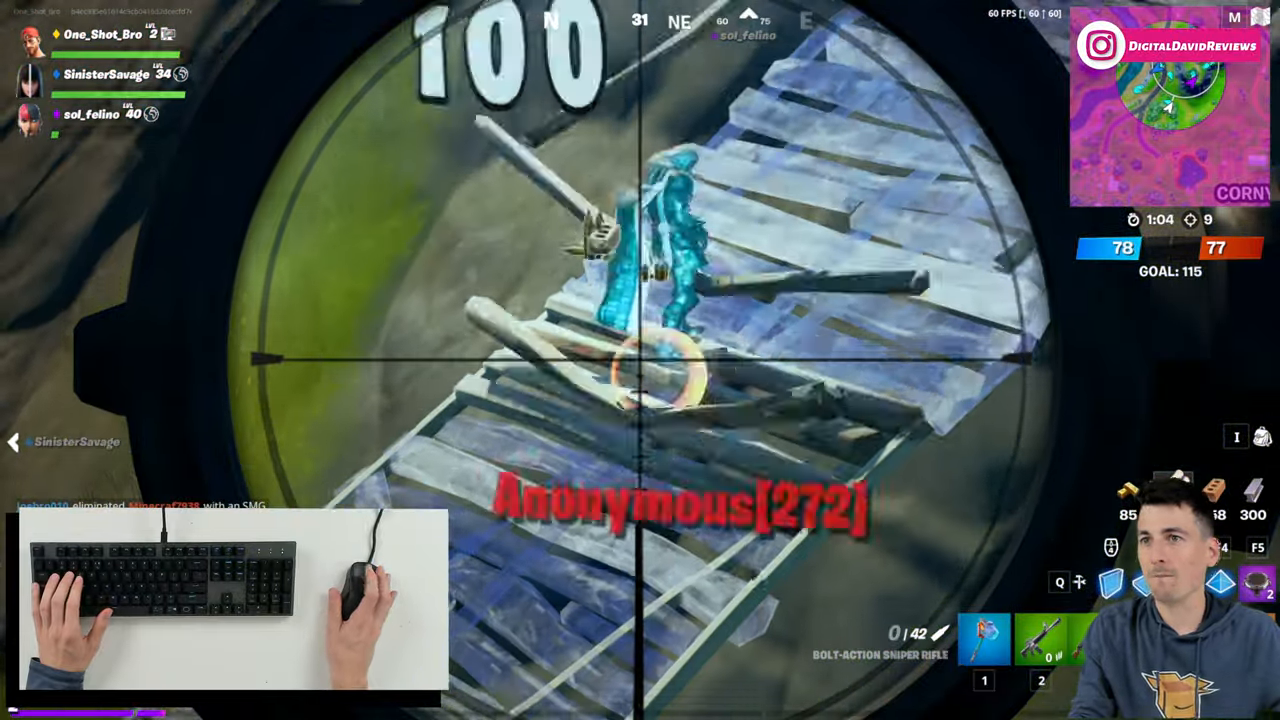